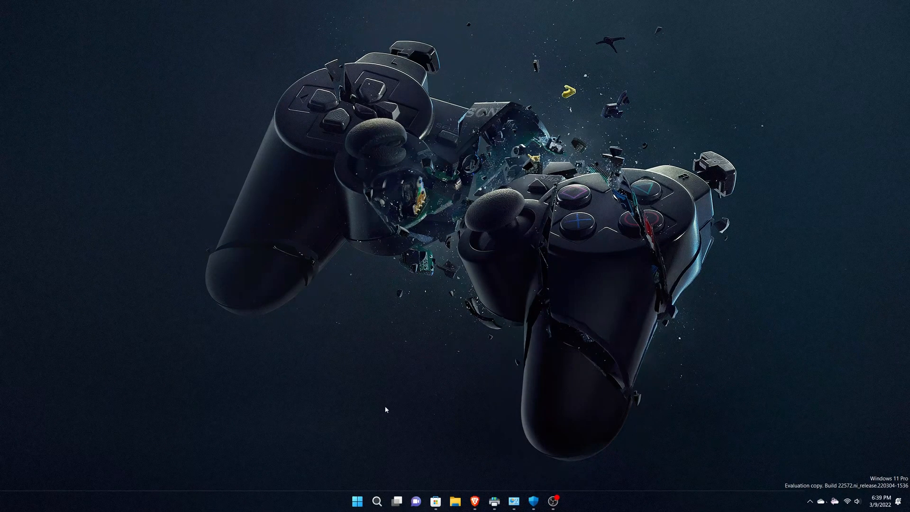
mouse_move(357, 500)
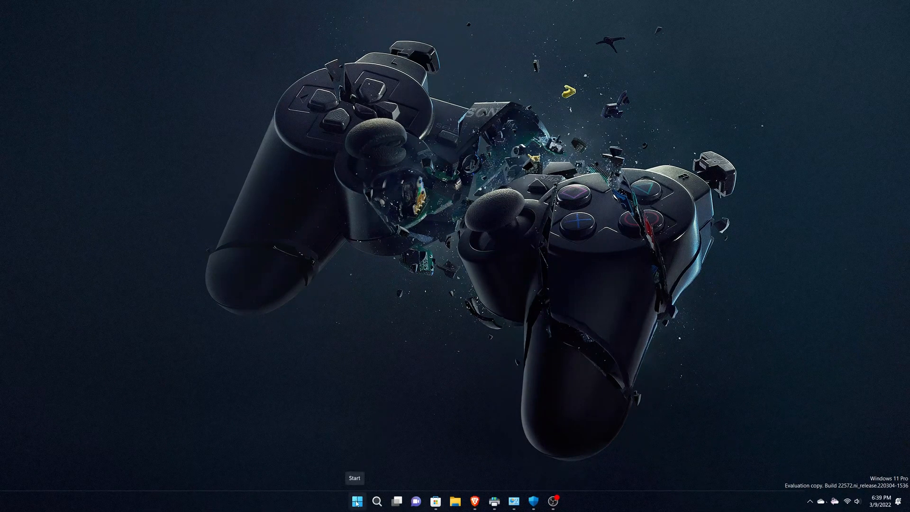
Bring up the Start button's quick links menu of system tools, then dismiss it
right_click(356, 501)
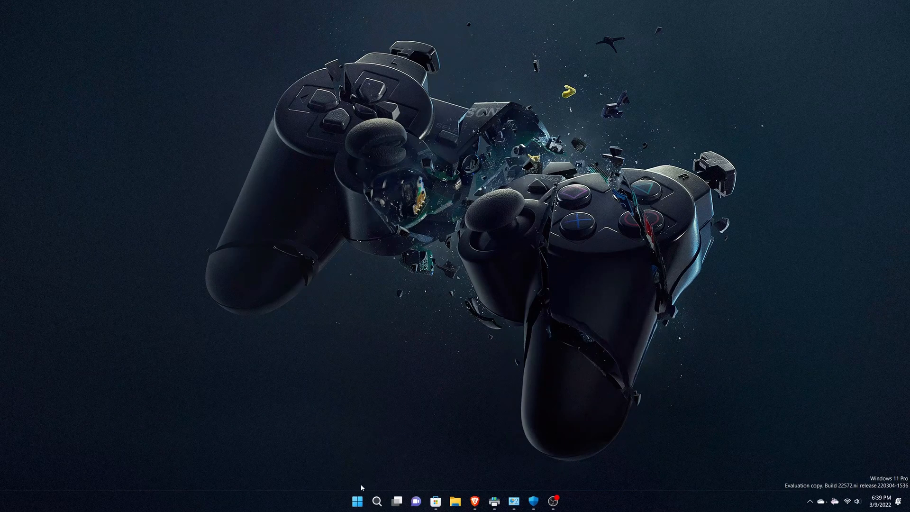
right_click(357, 501)
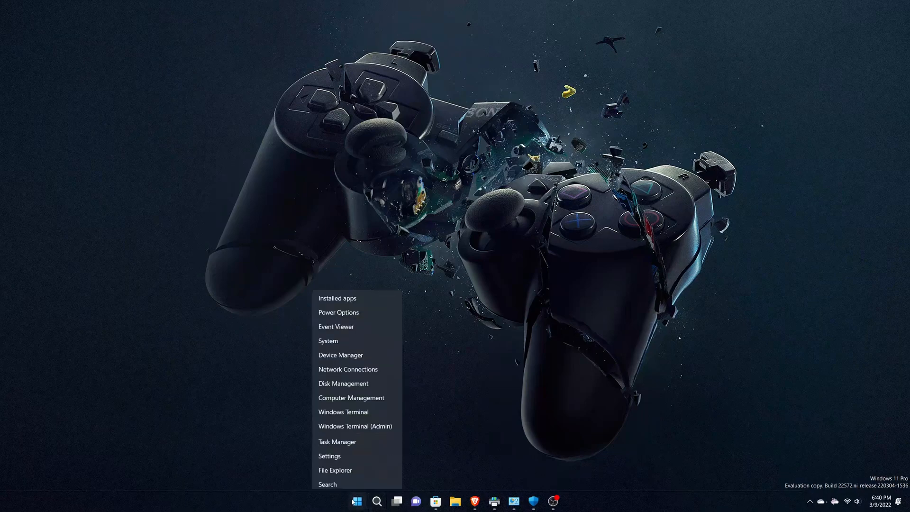
click(504, 333)
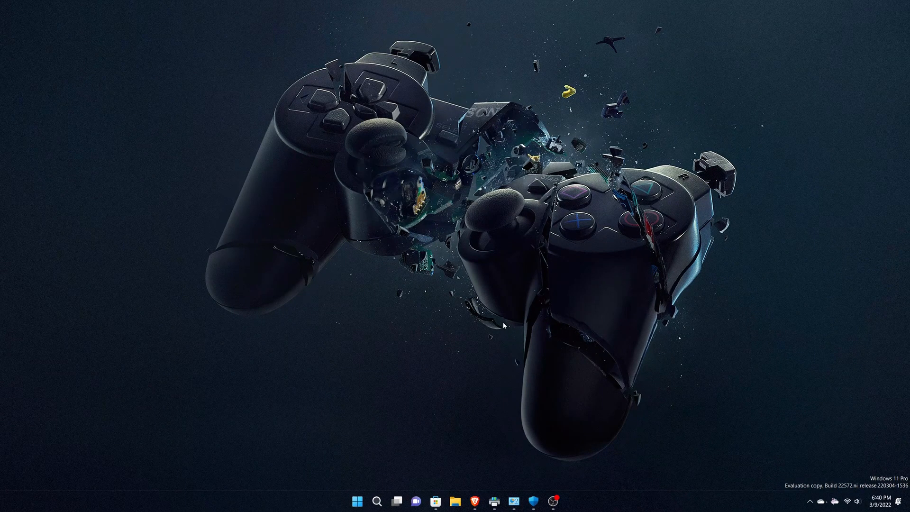
mouse_move(488, 279)
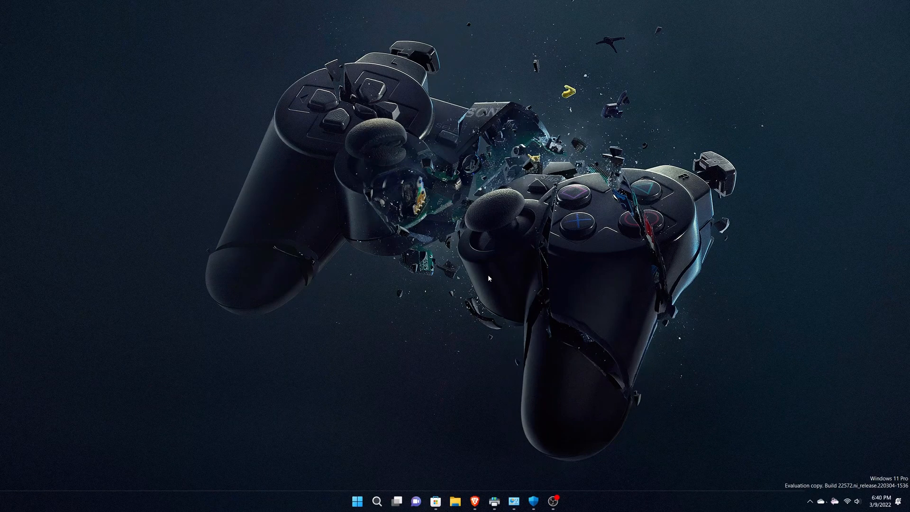
mouse_move(452, 404)
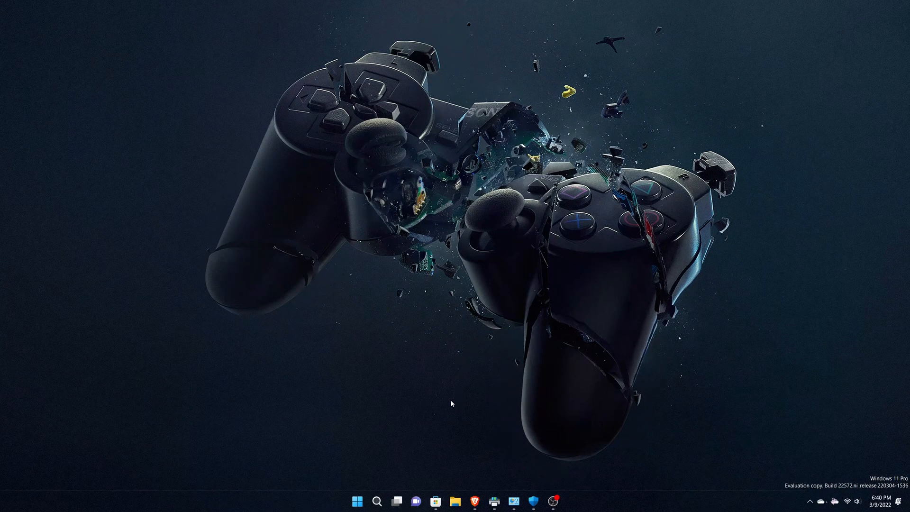
mouse_move(461, 395)
text(windows)
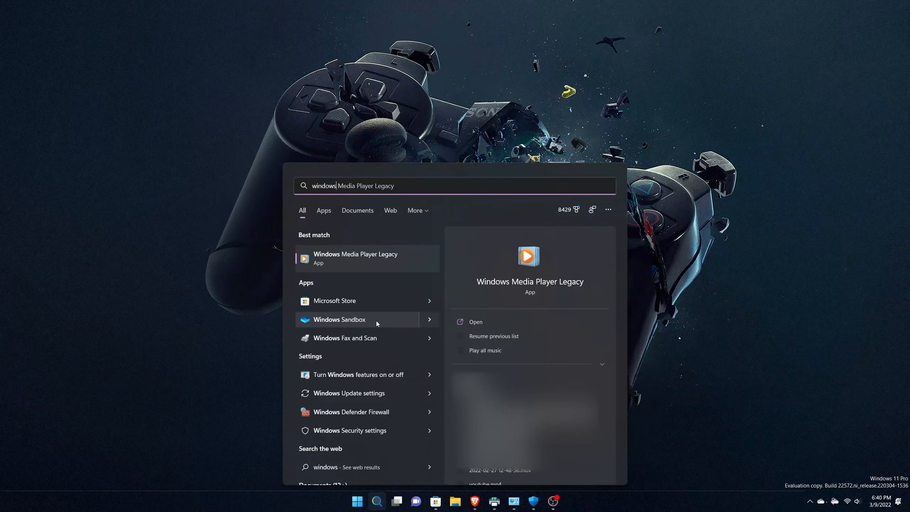
mouse_move(408, 257)
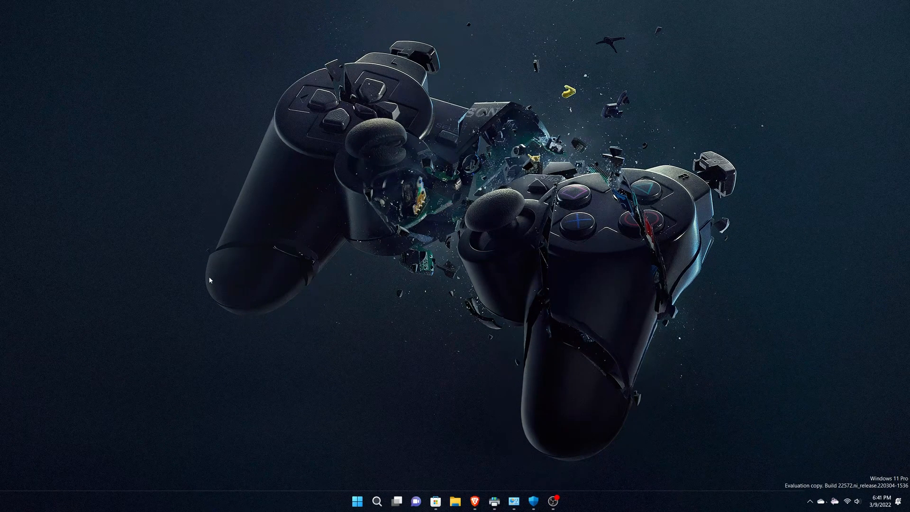
Check the print queue's extra actions, then open Defender Preview and reveal hidden tray icons
click(494, 501)
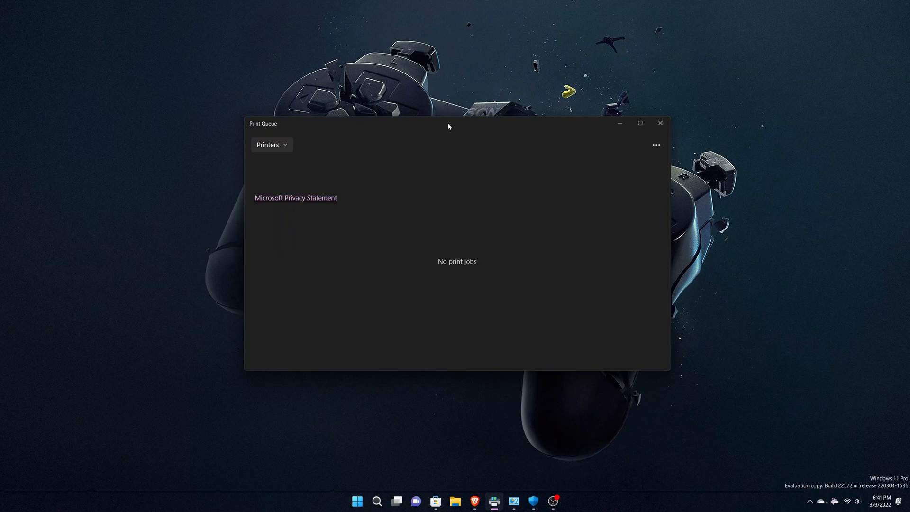
click(271, 144)
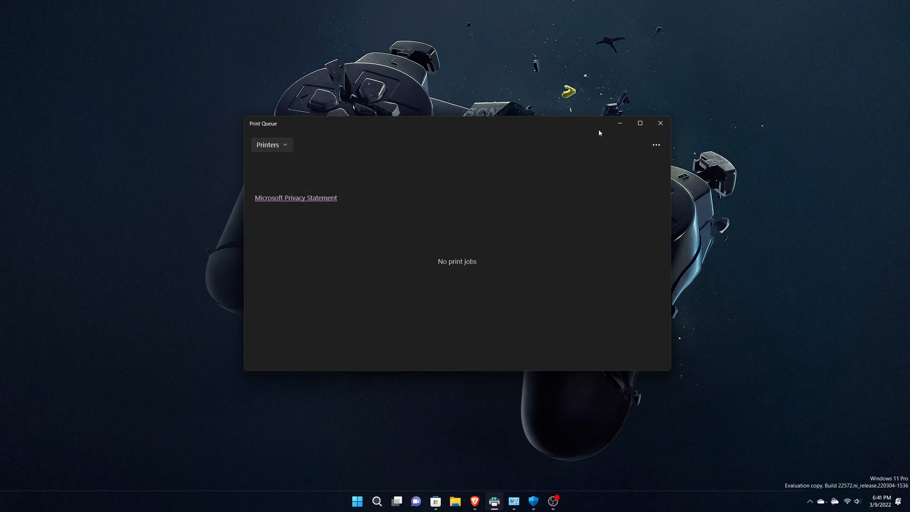
mouse_move(625, 215)
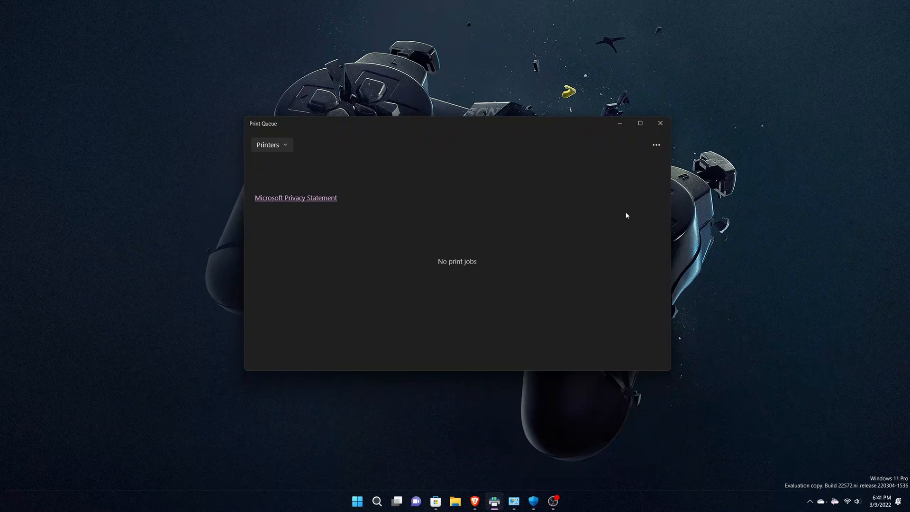
click(656, 145)
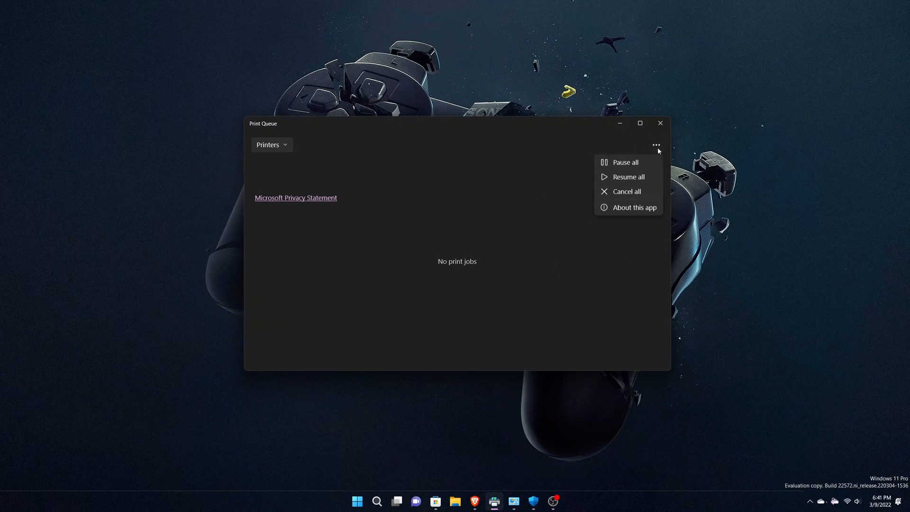
mouse_move(634, 207)
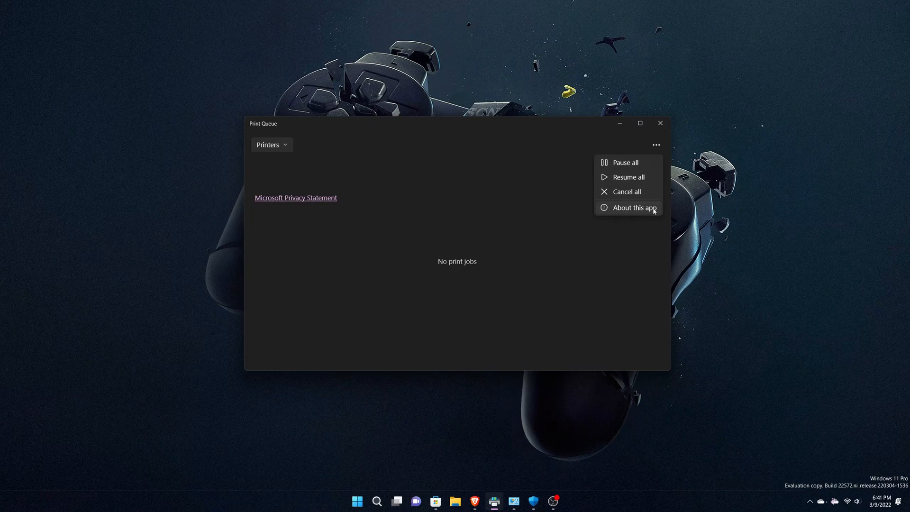
click(489, 301)
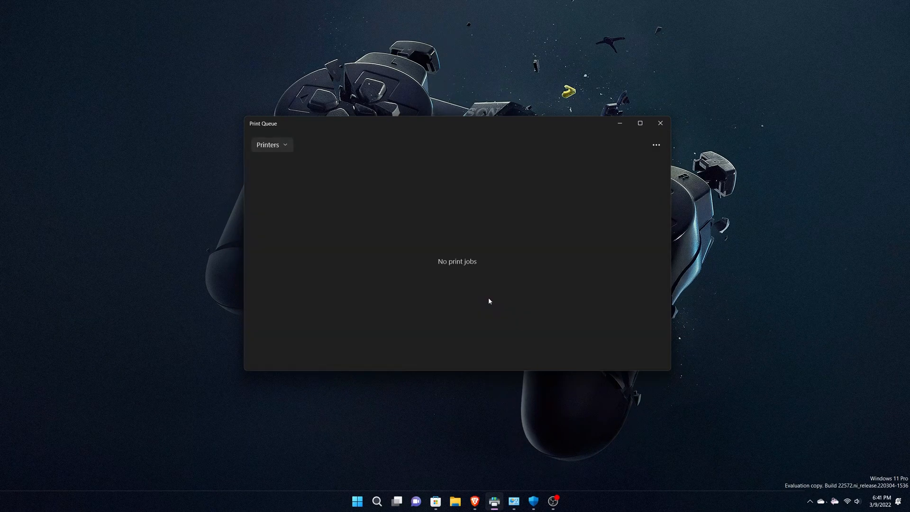
click(659, 123)
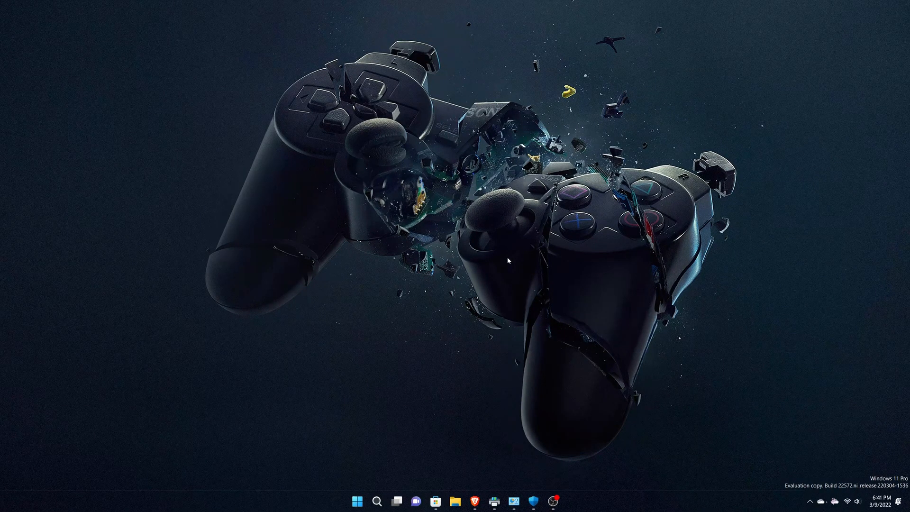
mouse_move(535, 480)
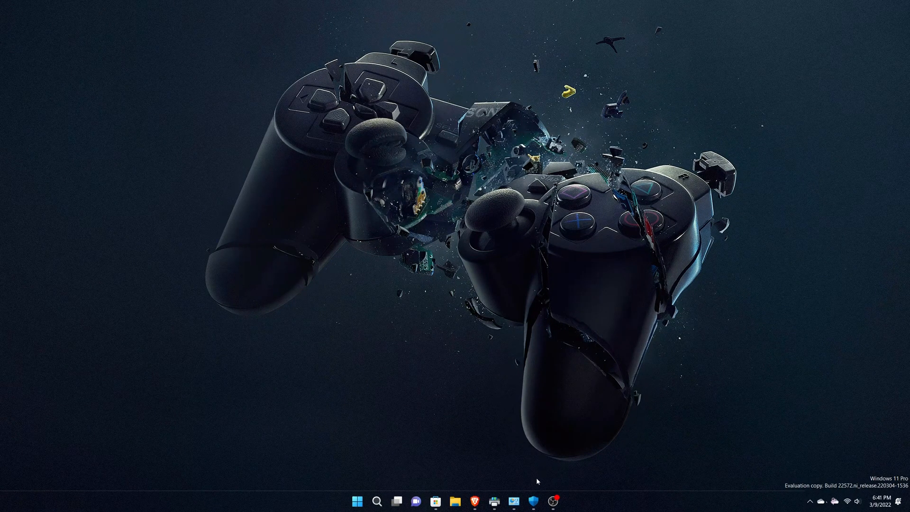
click(530, 500)
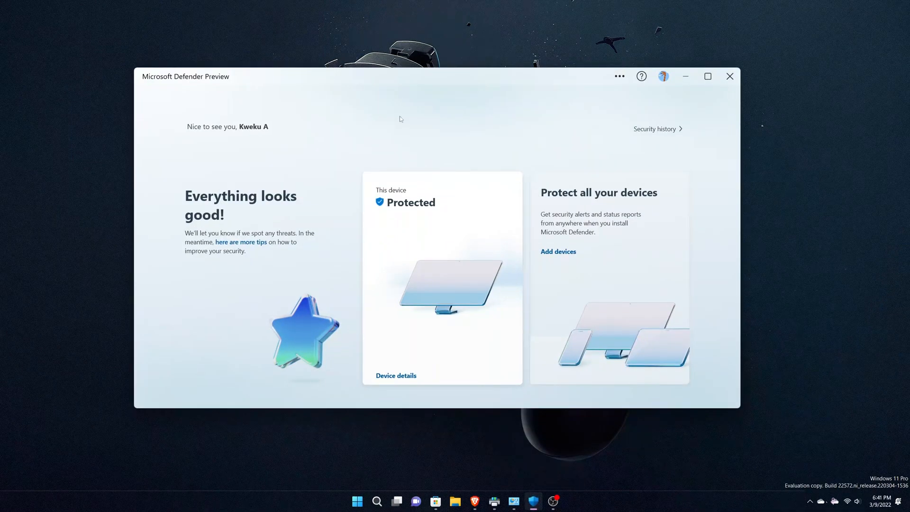
mouse_move(734, 450)
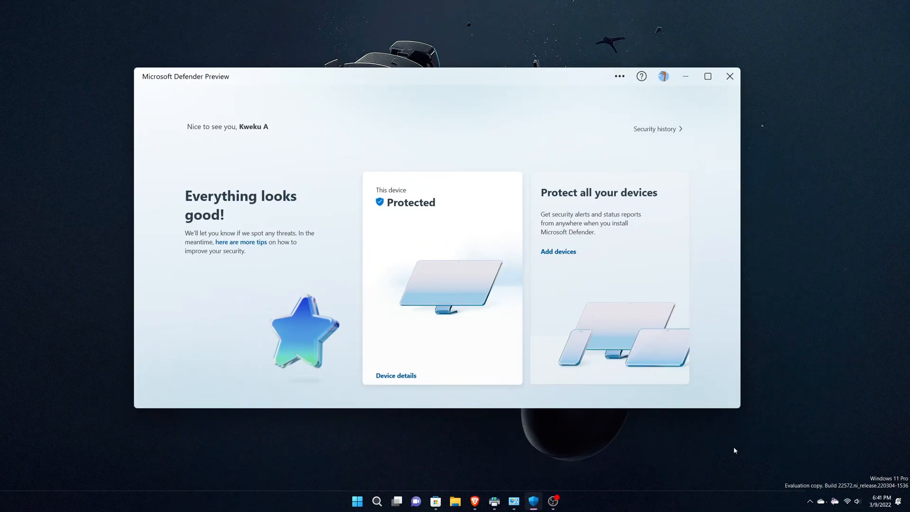
click(810, 500)
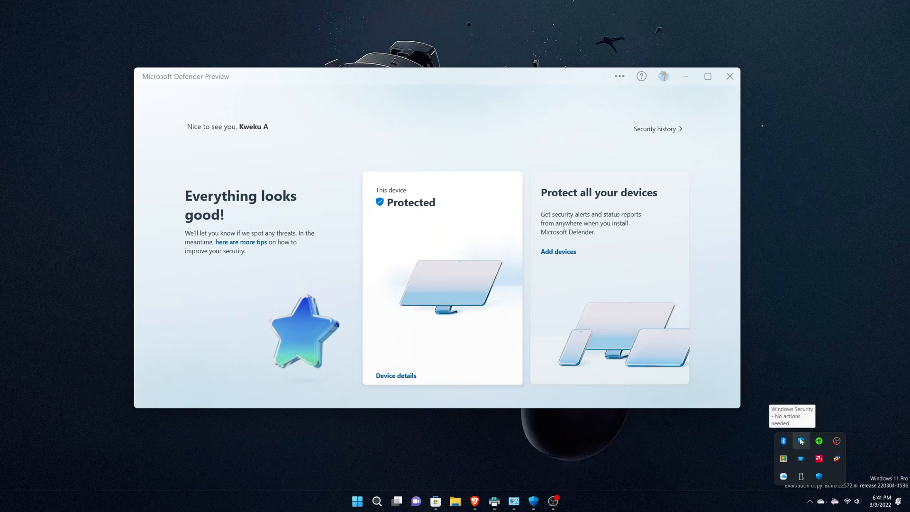
mouse_move(590, 429)
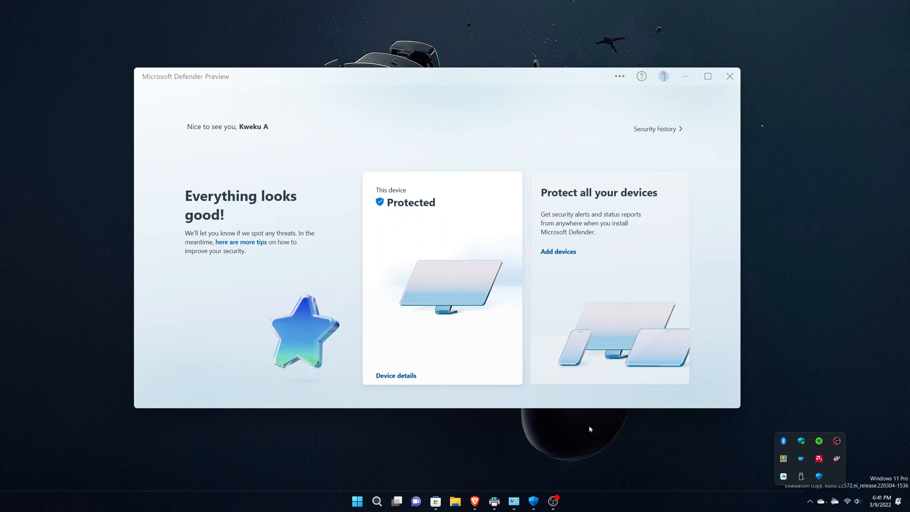
mouse_move(584, 425)
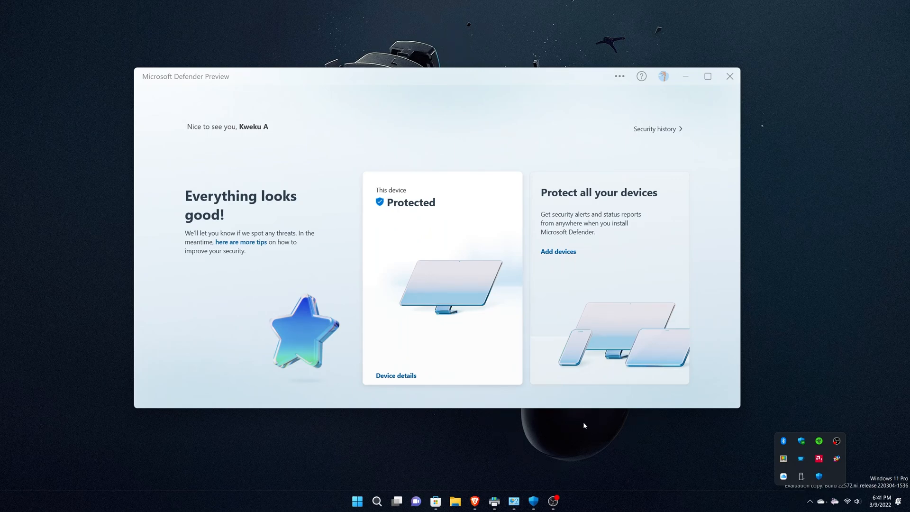
mouse_move(812, 170)
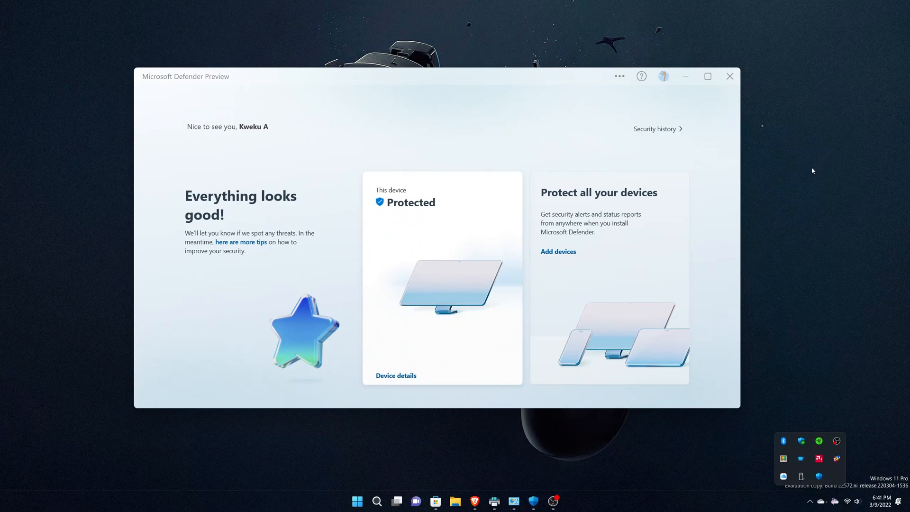
mouse_move(511, 103)
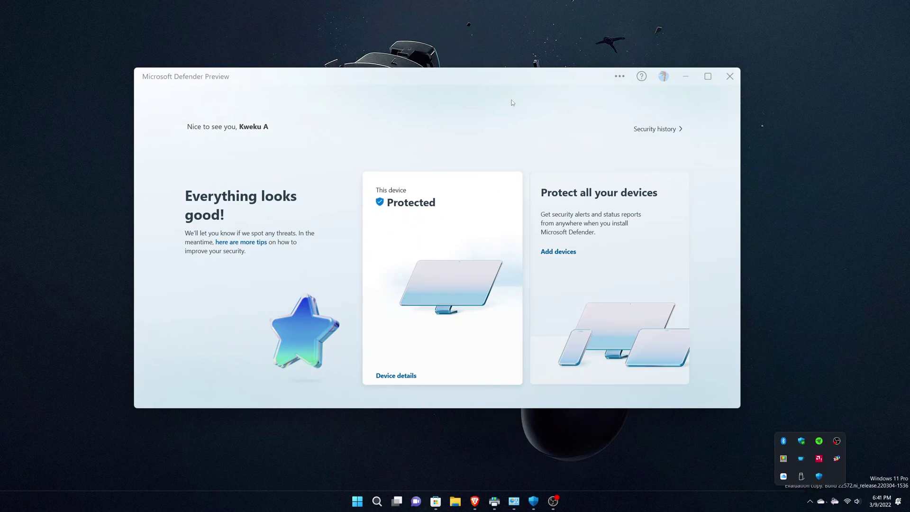
mouse_move(573, 95)
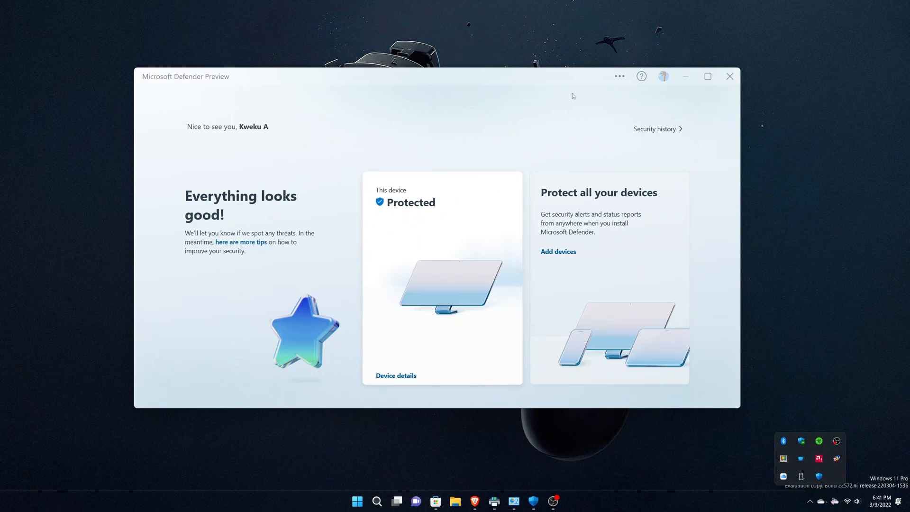
mouse_move(686, 81)
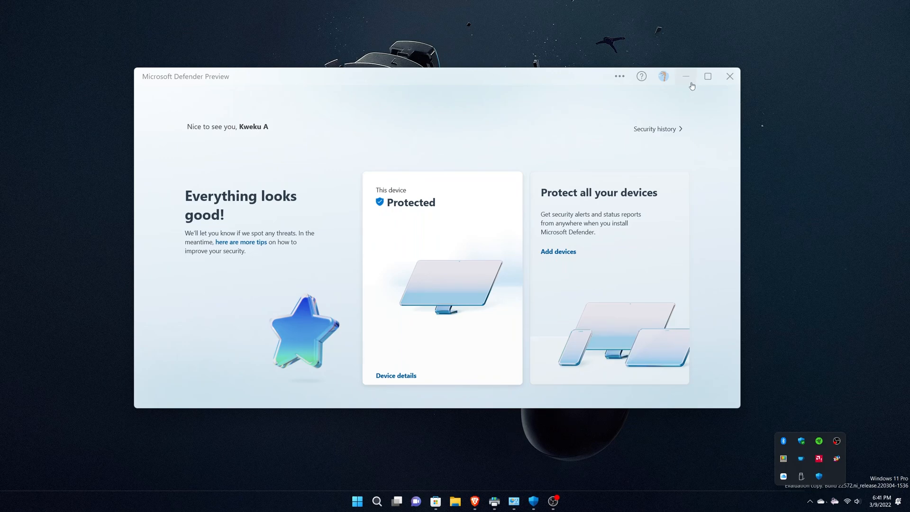
mouse_move(728, 76)
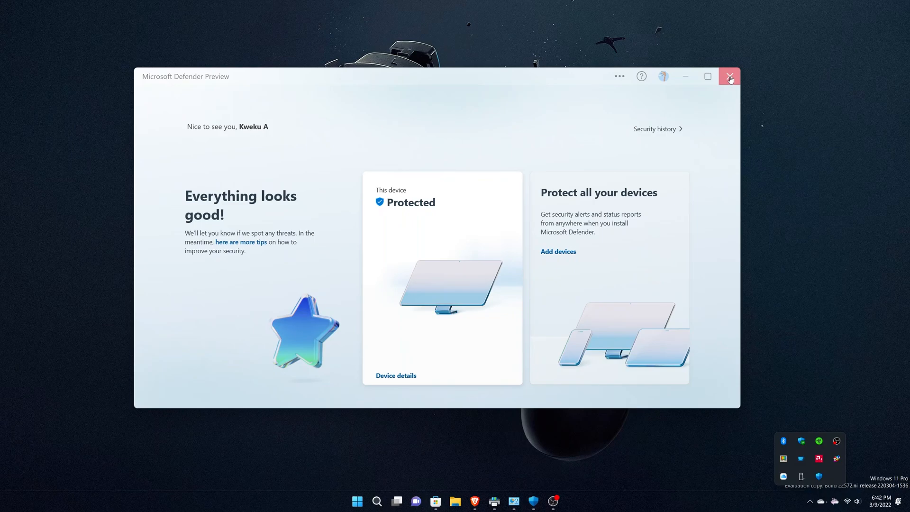
mouse_move(705, 102)
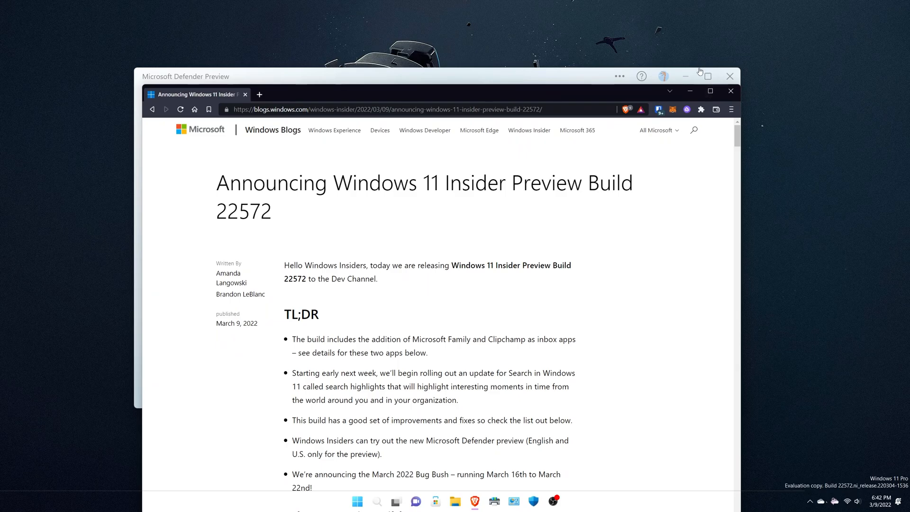
mouse_move(742, 76)
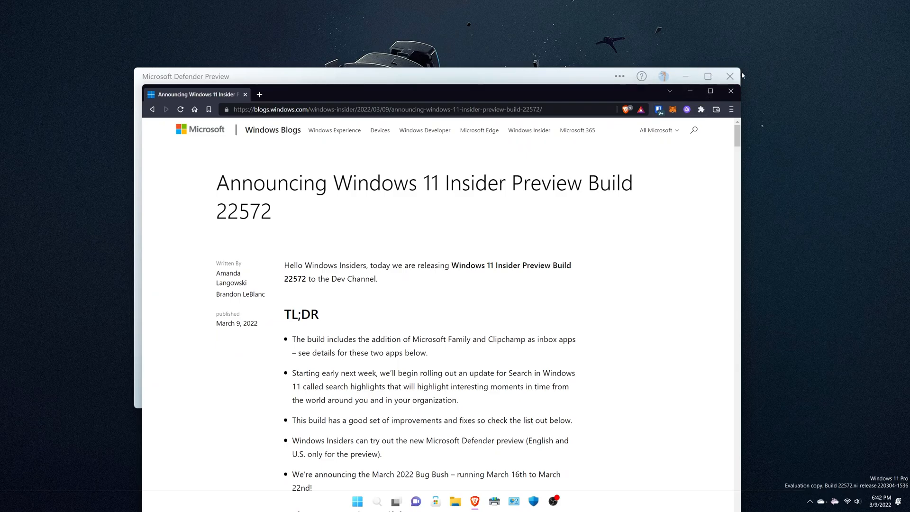
mouse_move(650, 95)
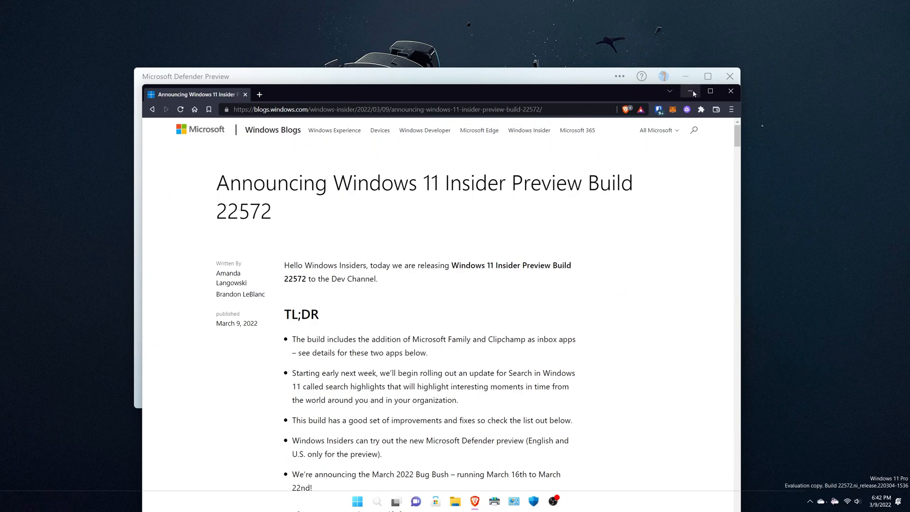
mouse_move(690, 98)
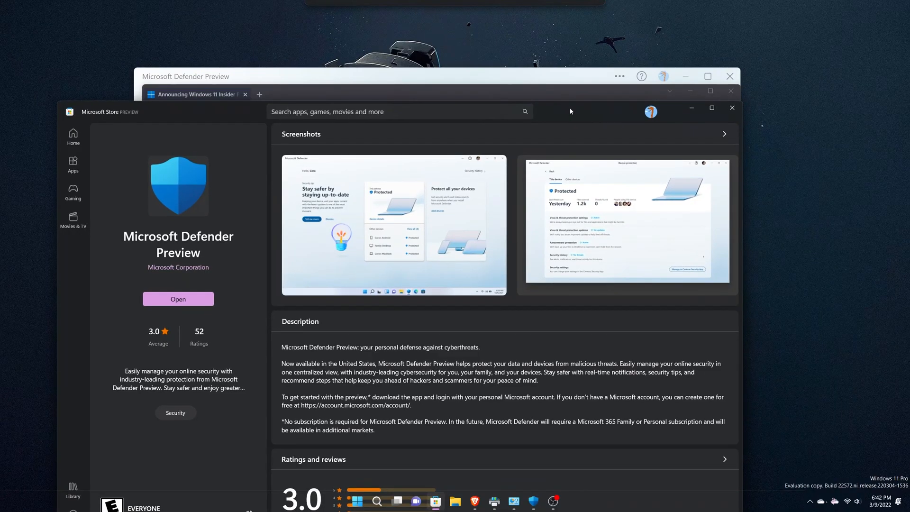
mouse_move(595, 109)
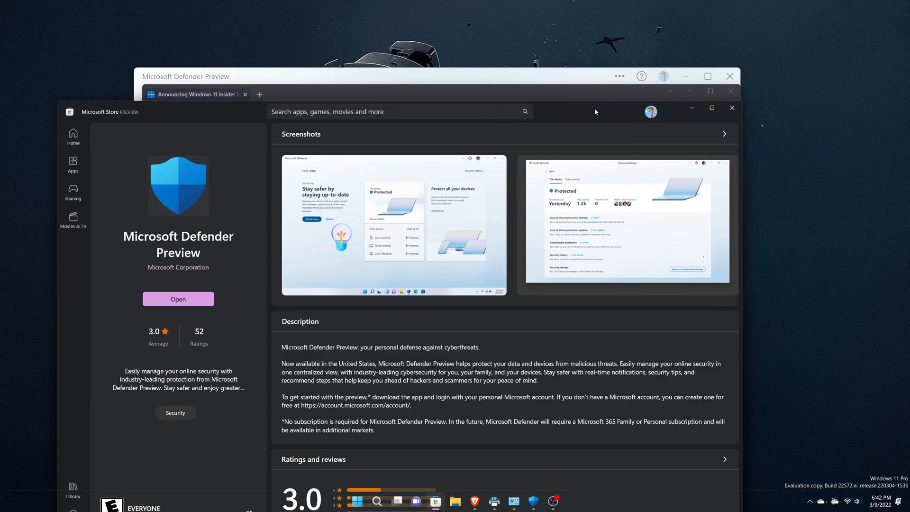
mouse_move(730, 91)
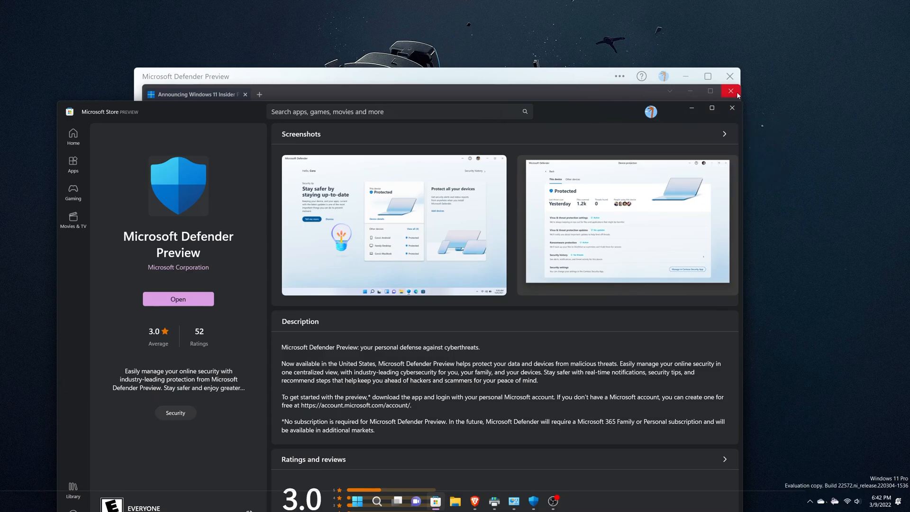
mouse_move(707, 75)
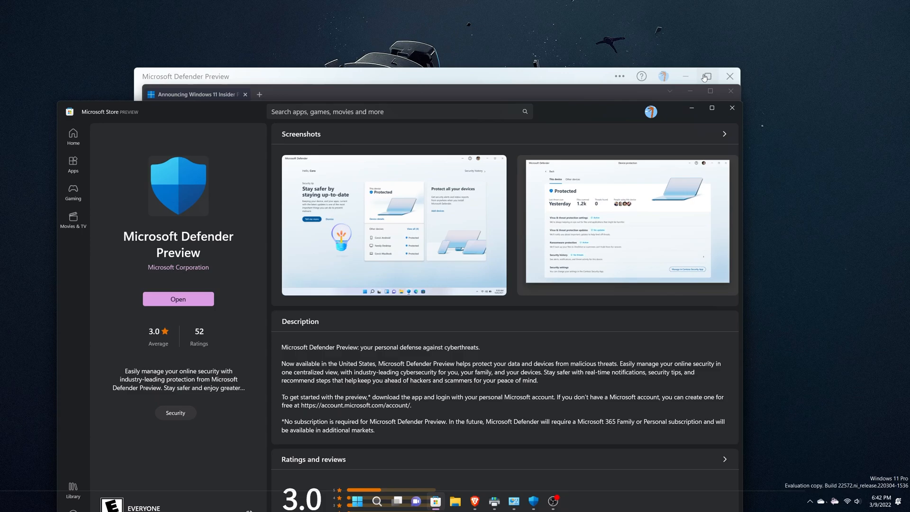
mouse_move(683, 76)
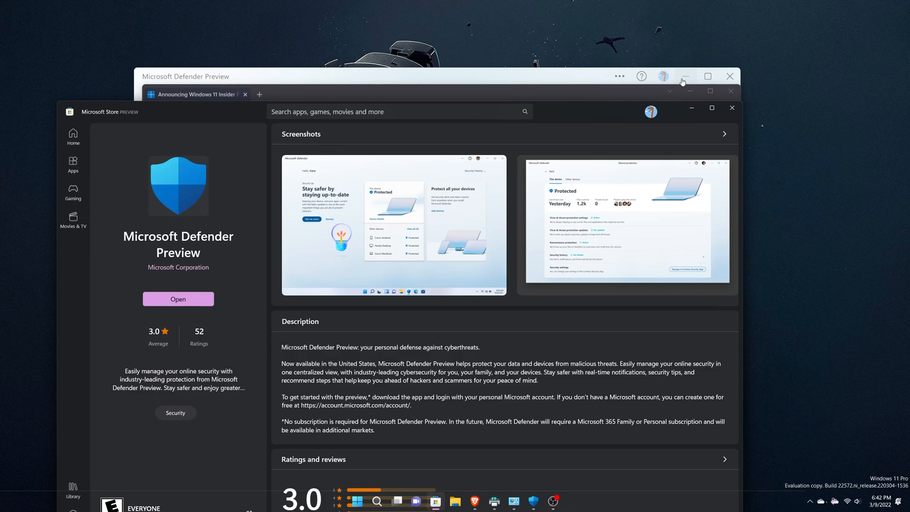
mouse_move(641, 76)
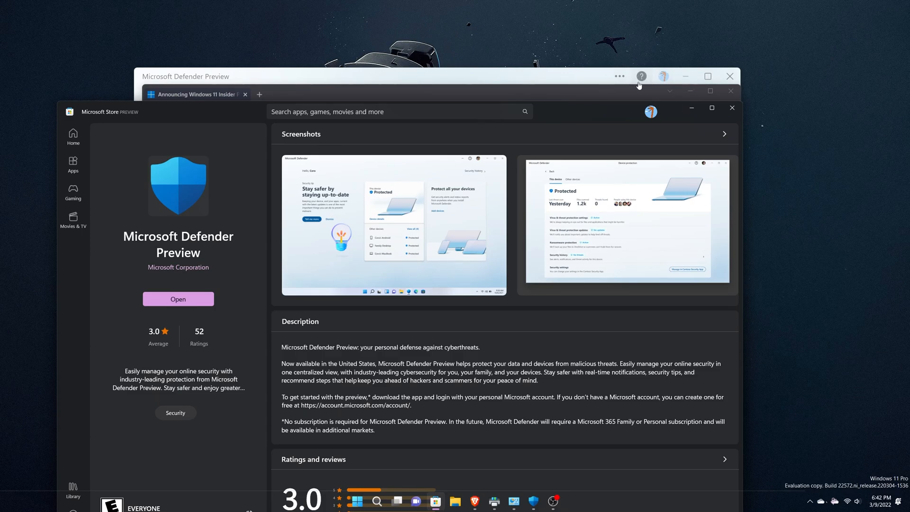
mouse_move(689, 90)
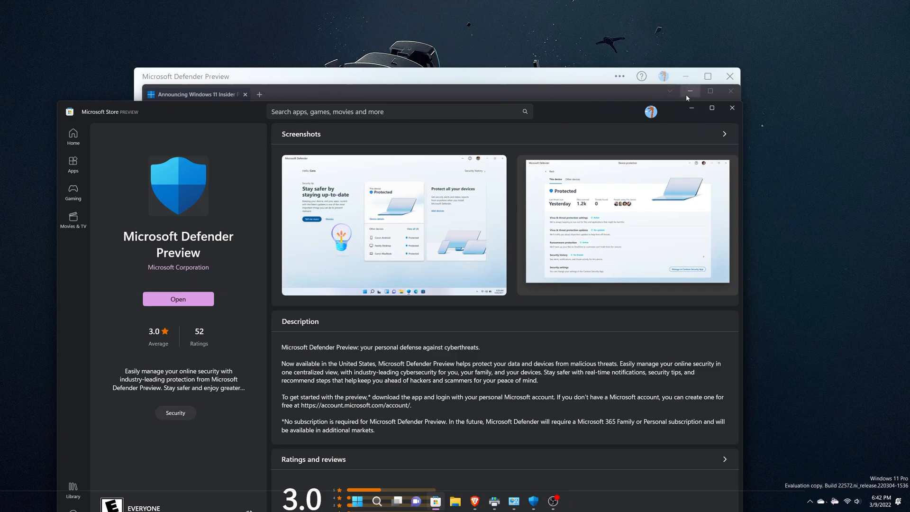
mouse_move(690, 94)
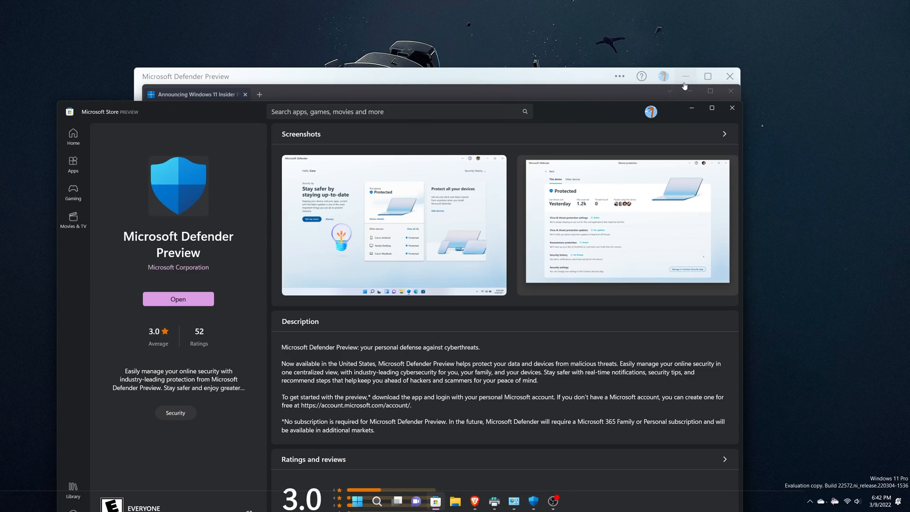
mouse_move(684, 88)
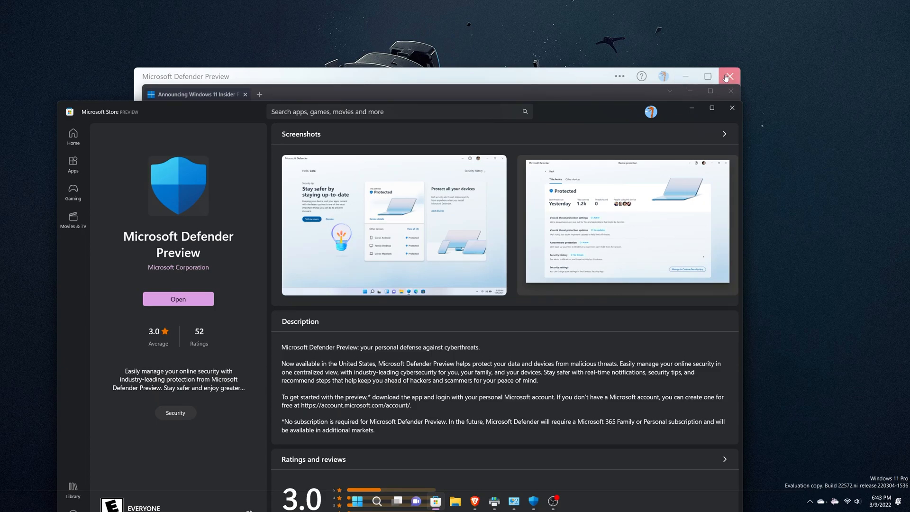
mouse_move(731, 108)
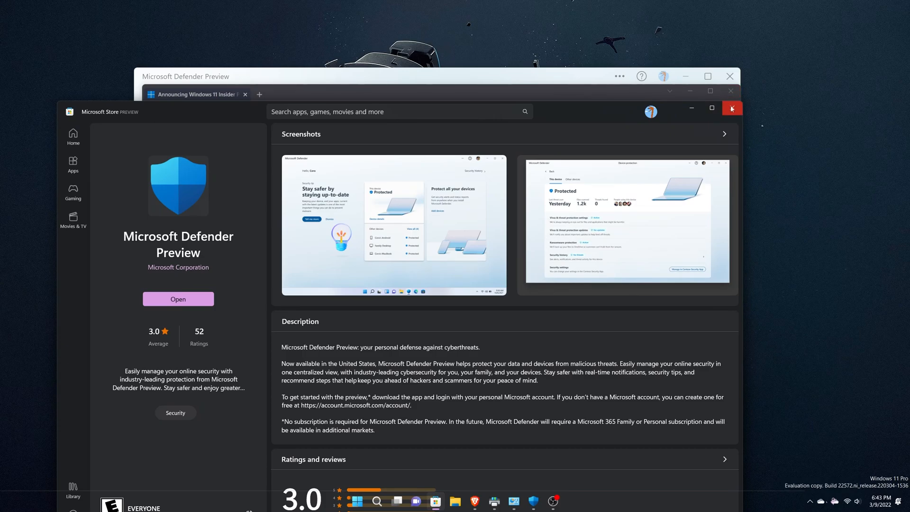
mouse_move(730, 91)
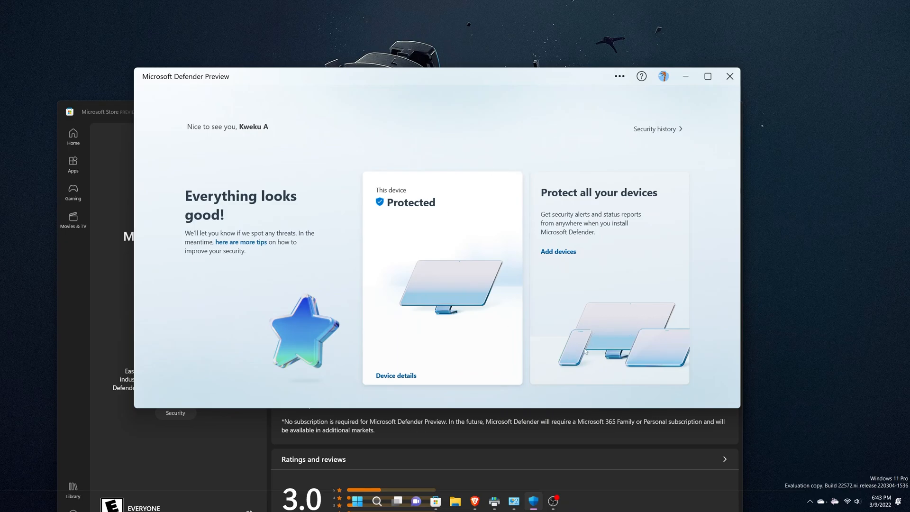
mouse_move(616, 323)
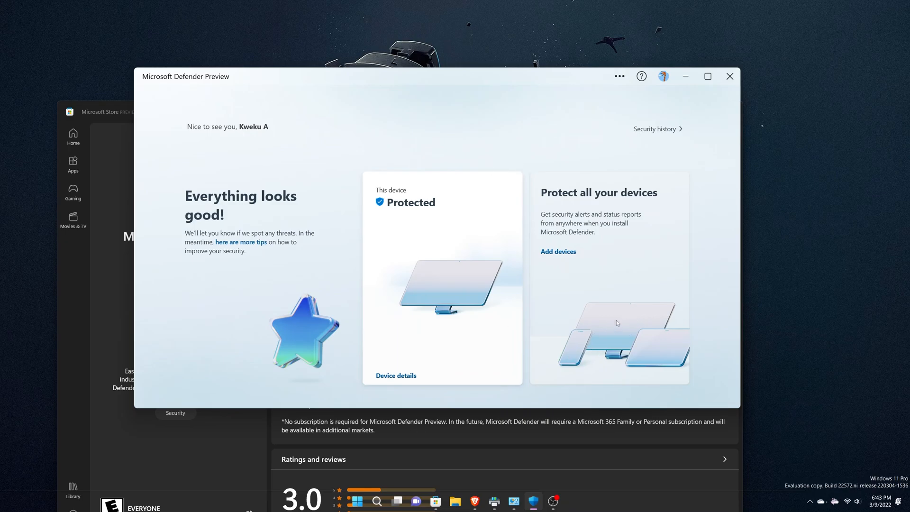
mouse_move(618, 360)
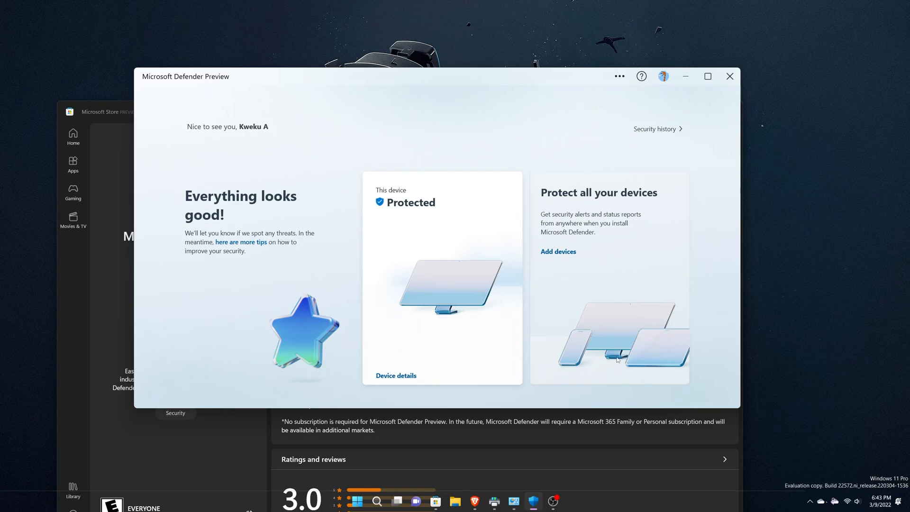
mouse_move(671, 359)
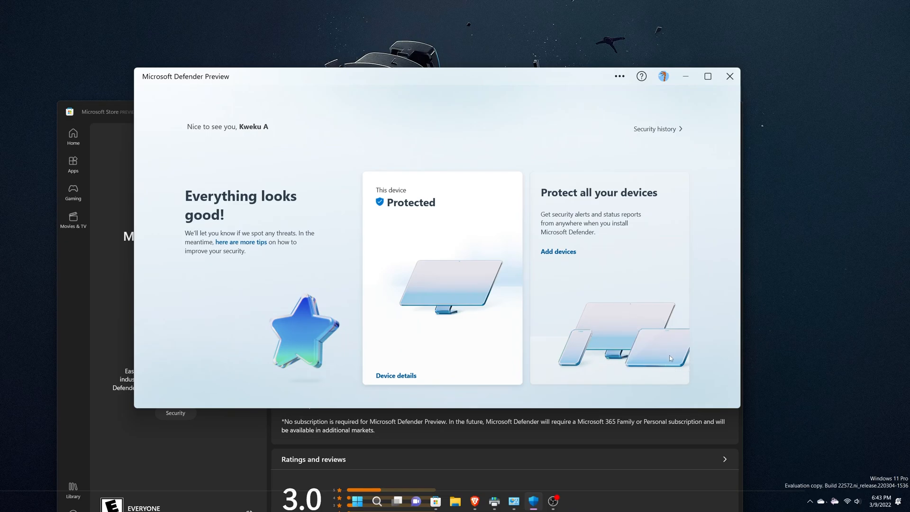
mouse_move(646, 365)
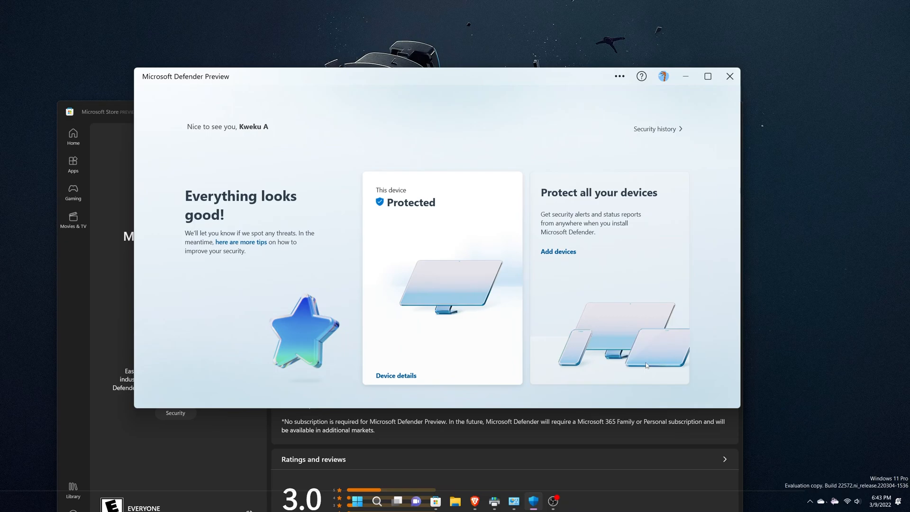
mouse_move(625, 369)
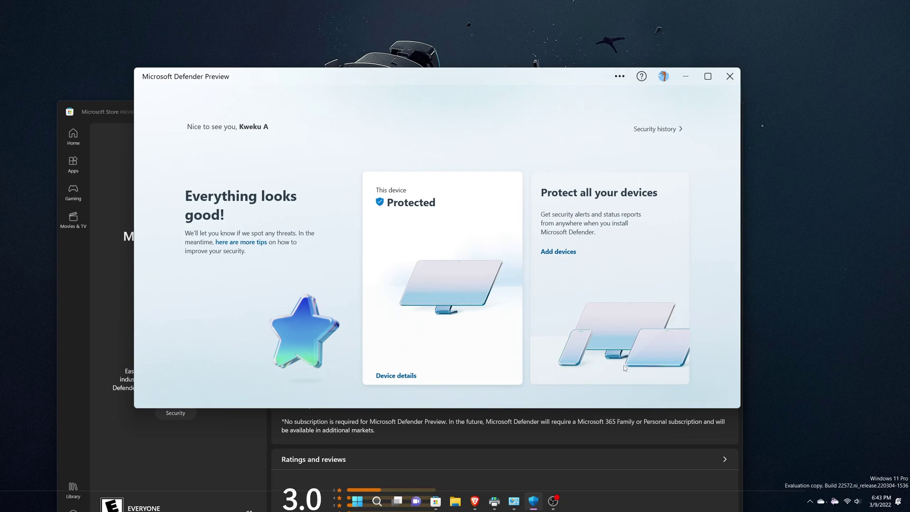
mouse_move(597, 313)
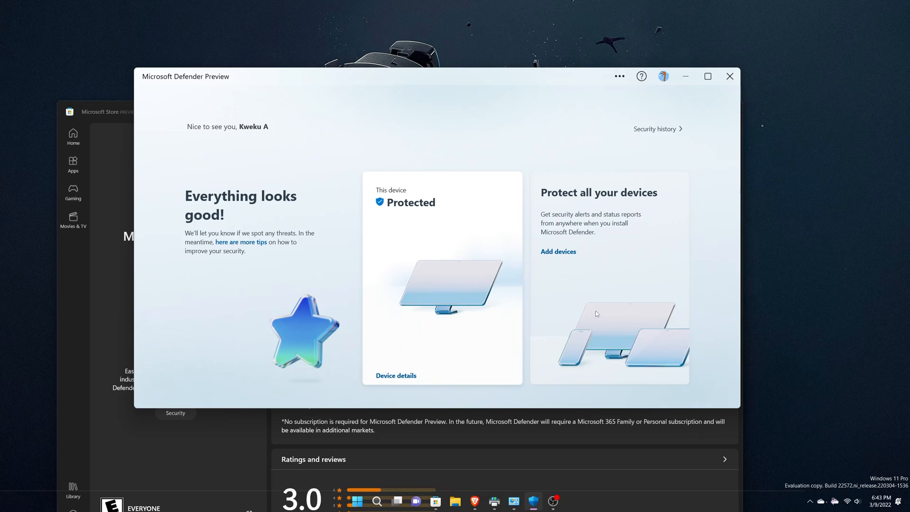
mouse_move(279, 123)
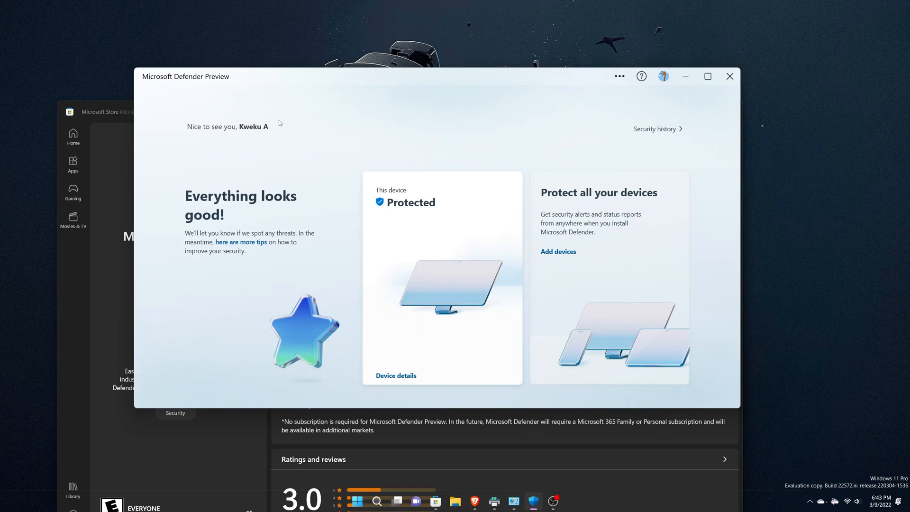
mouse_move(283, 142)
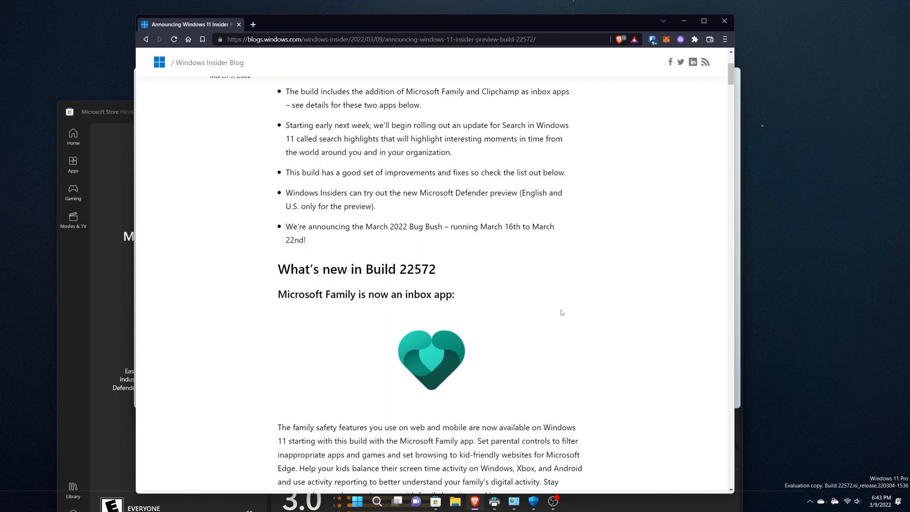
Read past the Microsoft Family and Clipchamp sections and open the Clipchamp editor GIF alone
click(454, 294)
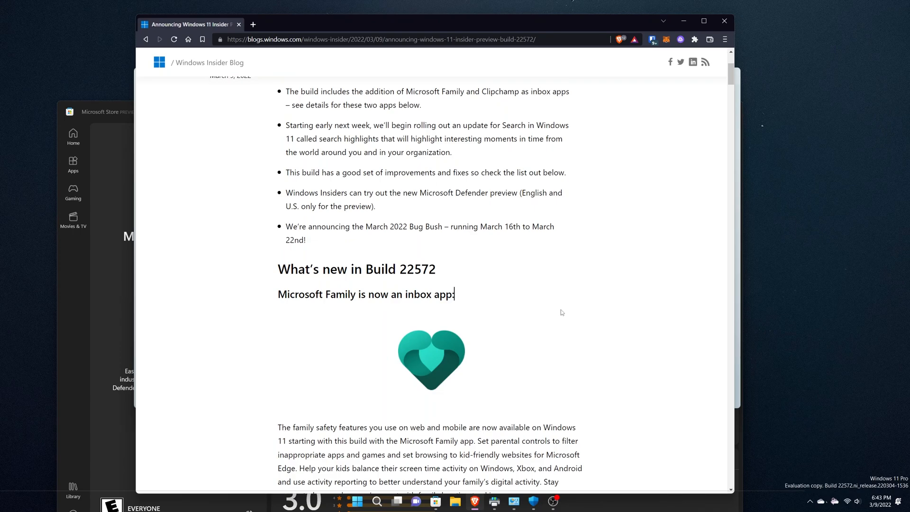
mouse_move(885, 478)
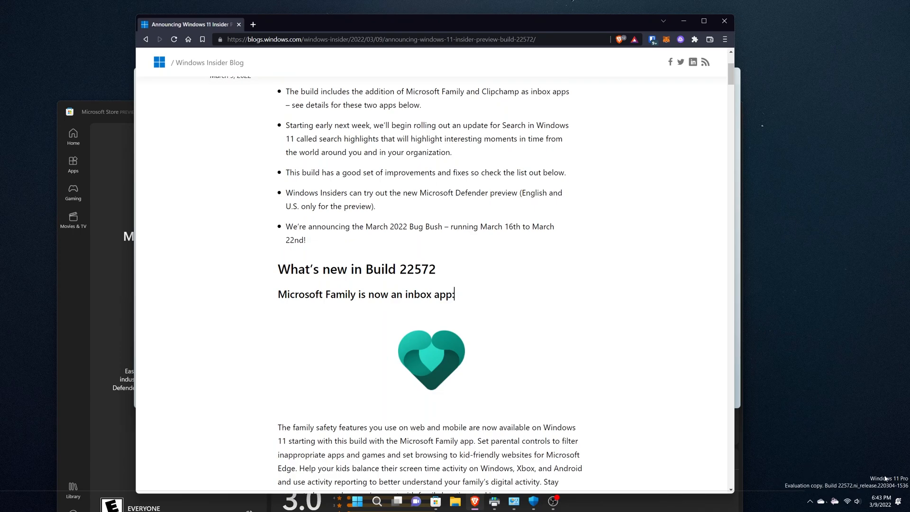
mouse_move(504, 313)
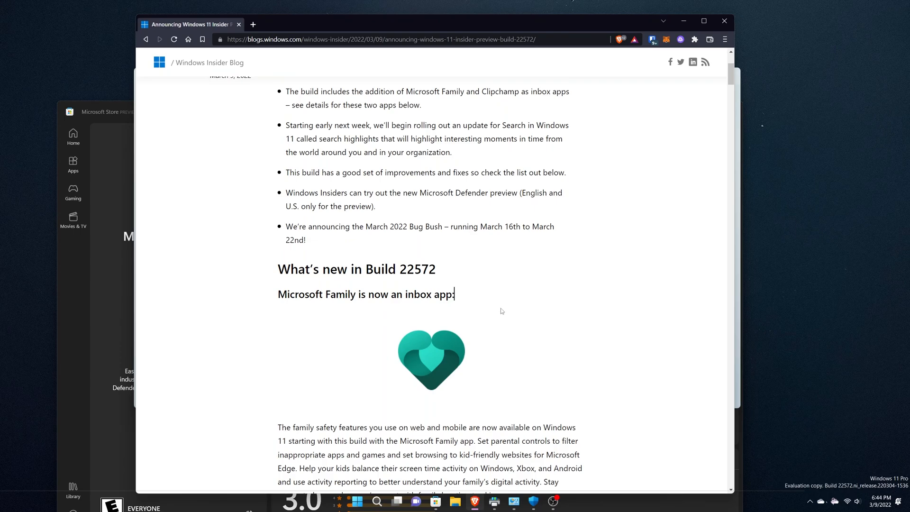
mouse_move(401, 326)
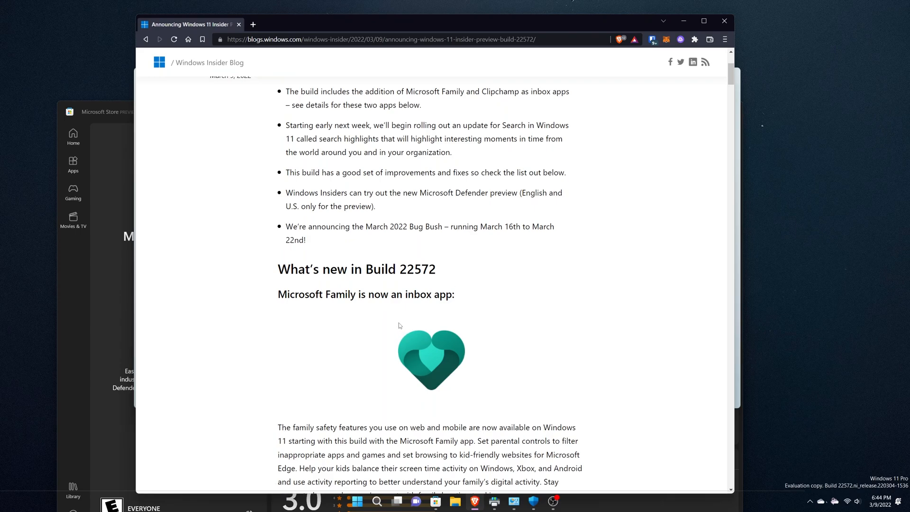
scroll(down, 3)
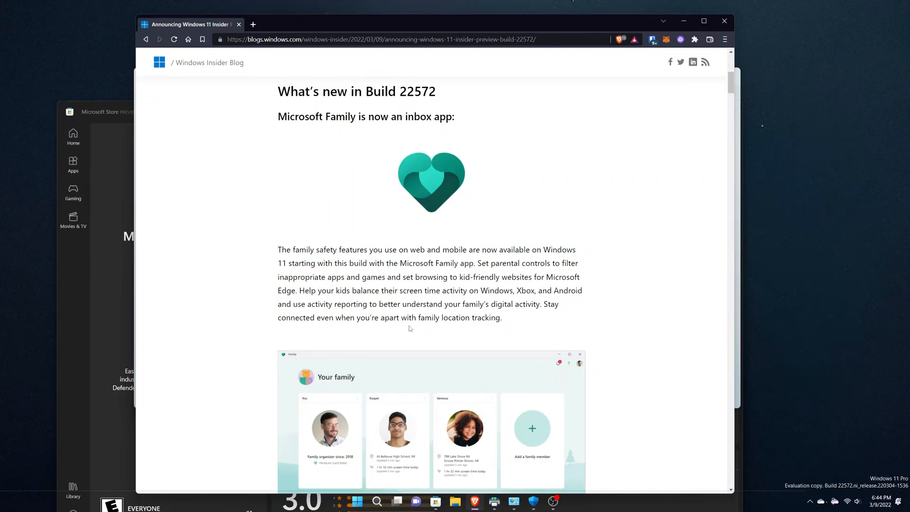
click(454, 116)
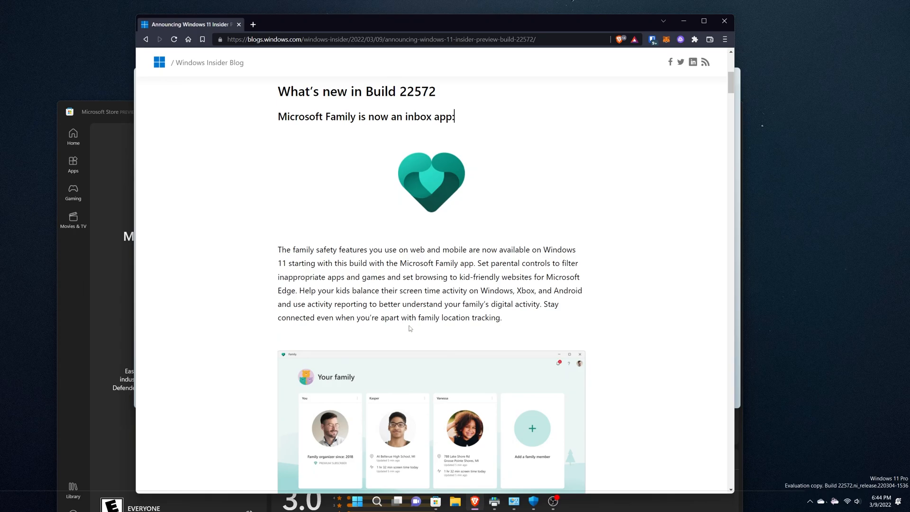
scroll(down, 3)
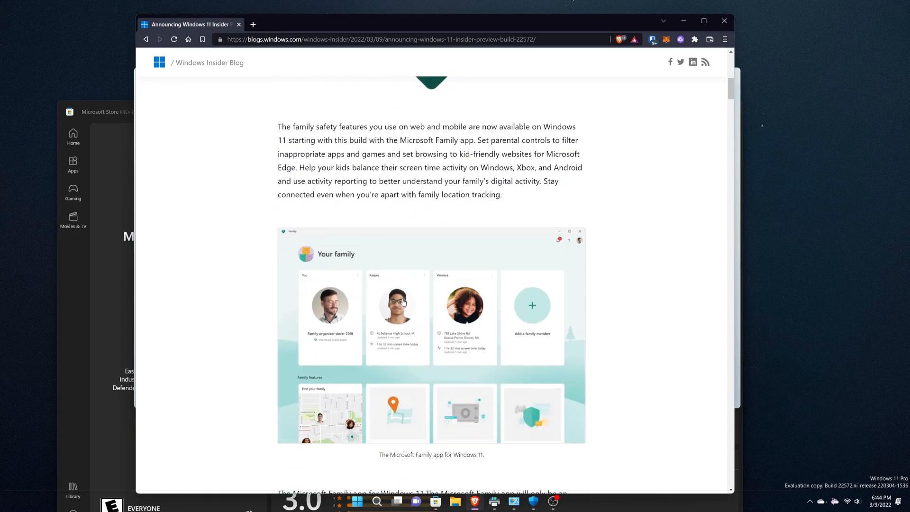
scroll(down, 3)
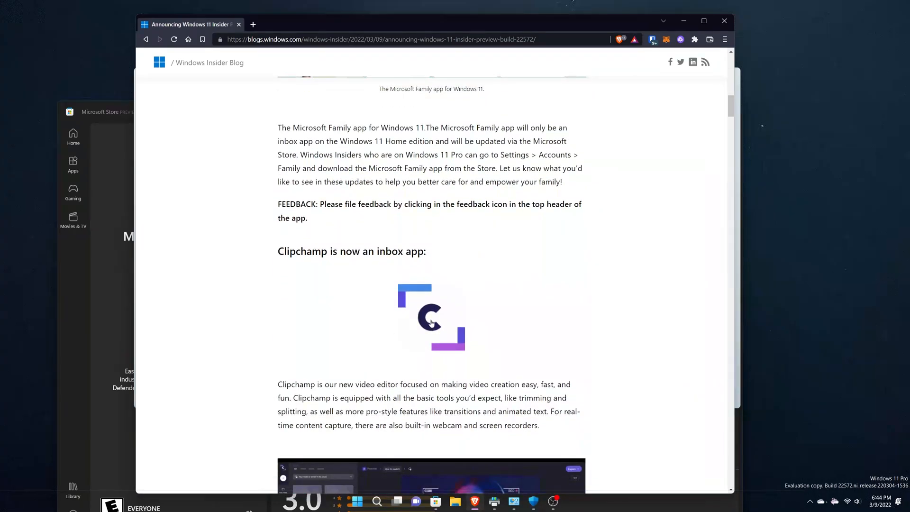
click(431, 316)
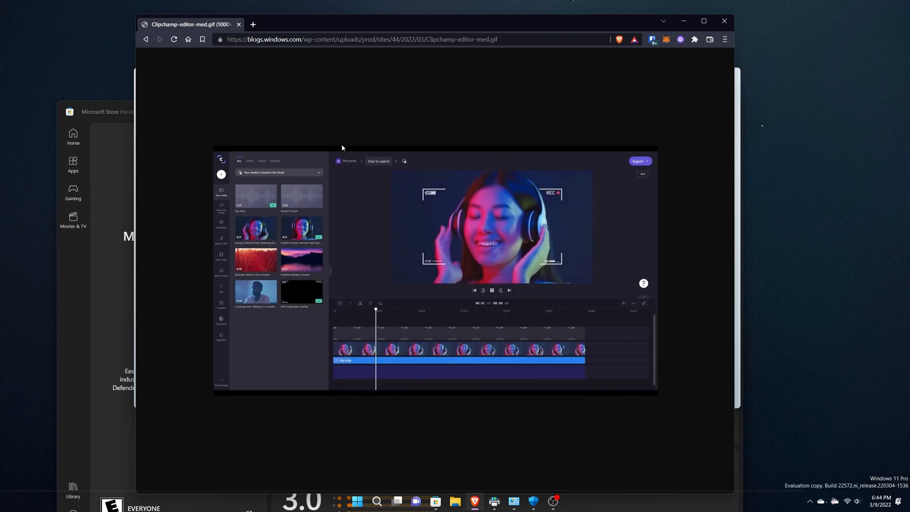
Launch Clipchamp – Video Editor from Windows Search and grant it access to the account
click(375, 501)
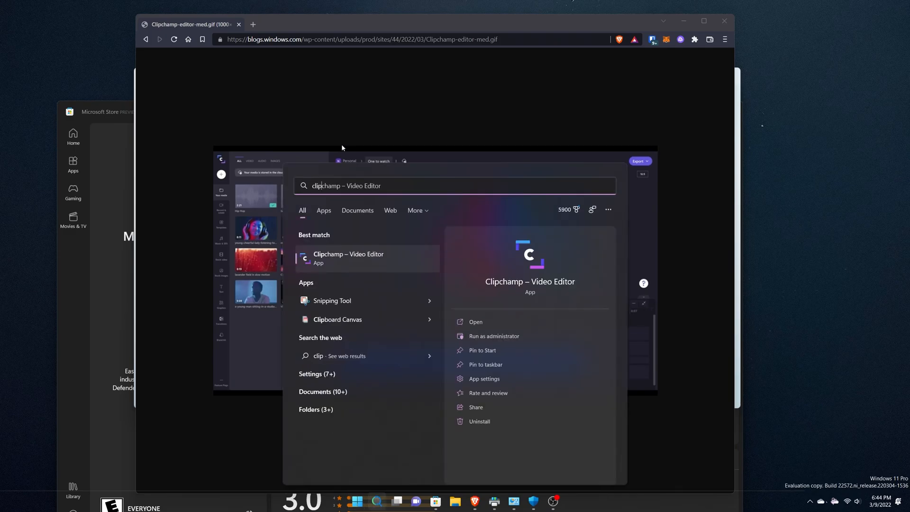
click(475, 321)
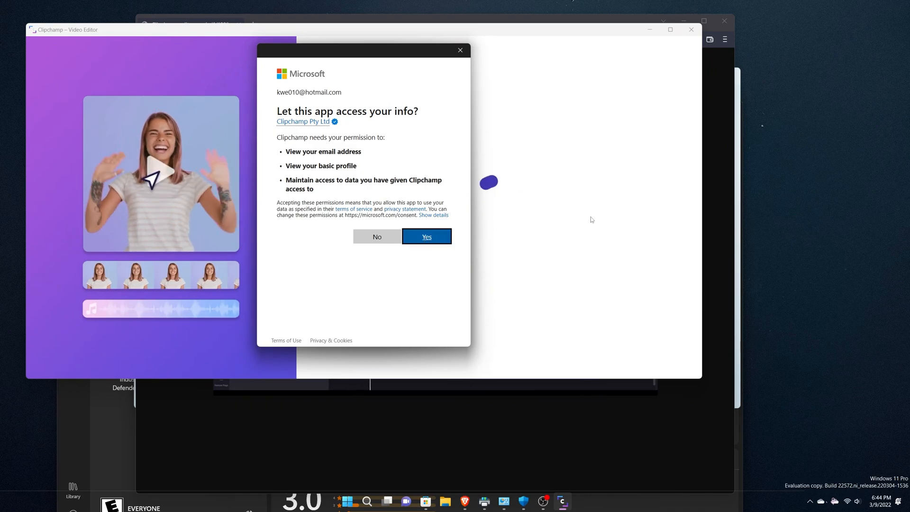
click(426, 236)
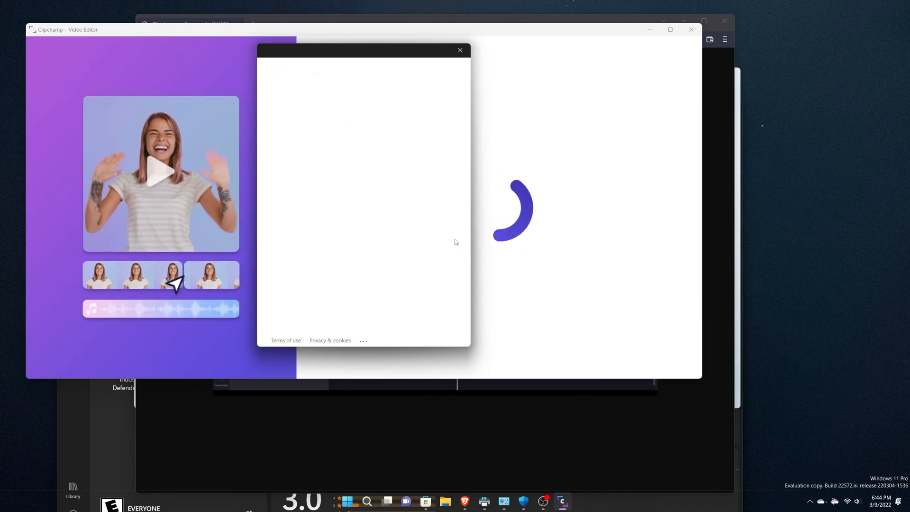
click(459, 50)
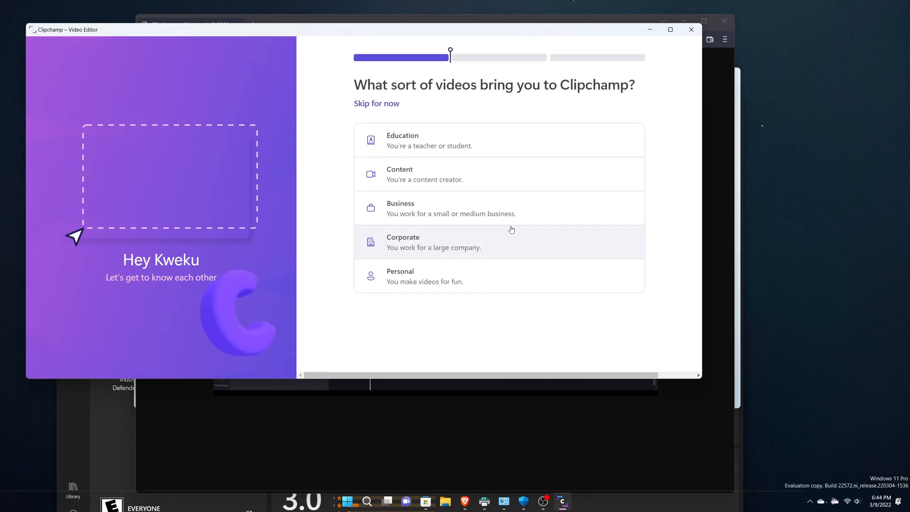
mouse_move(368, 107)
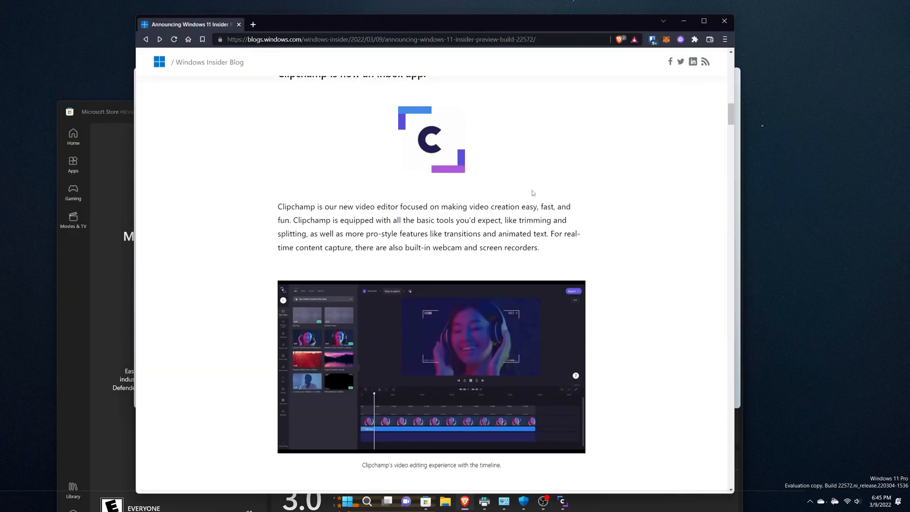
Scroll the Build 22572 post past Clipchamp to 'Search highlights in Windows 11' and its Earth Day image
scroll(down, 3)
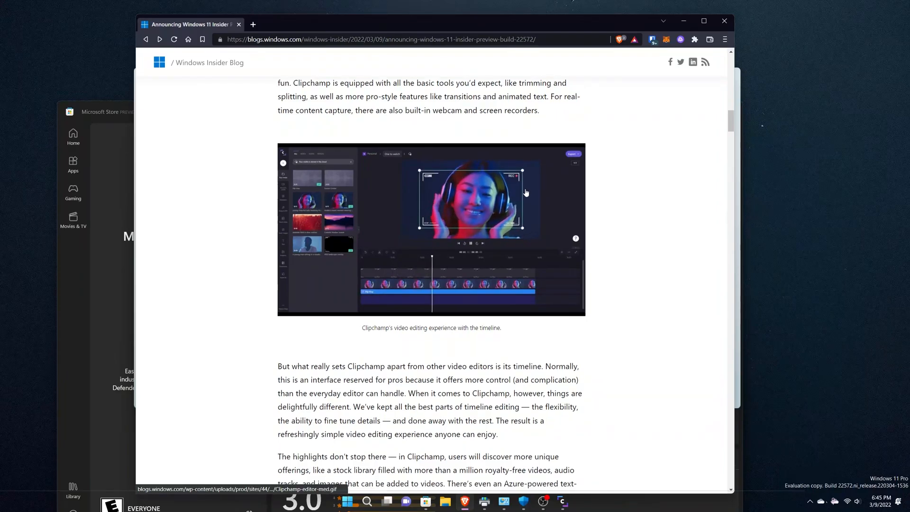
scroll(down, 3)
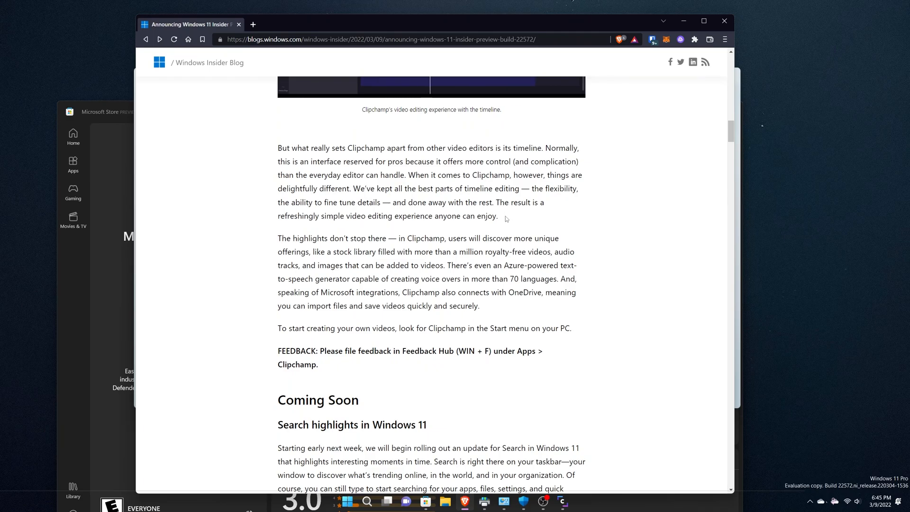
scroll(down, 3)
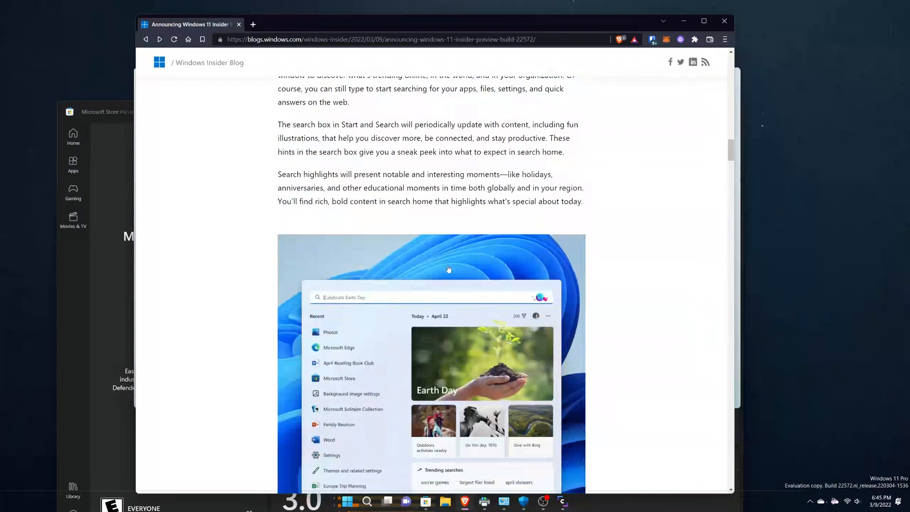
scroll(up, 3)
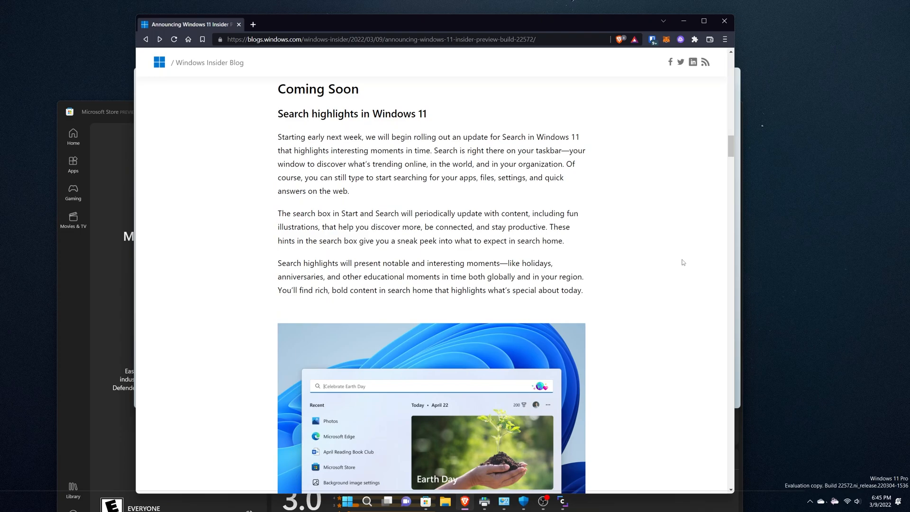
mouse_move(687, 256)
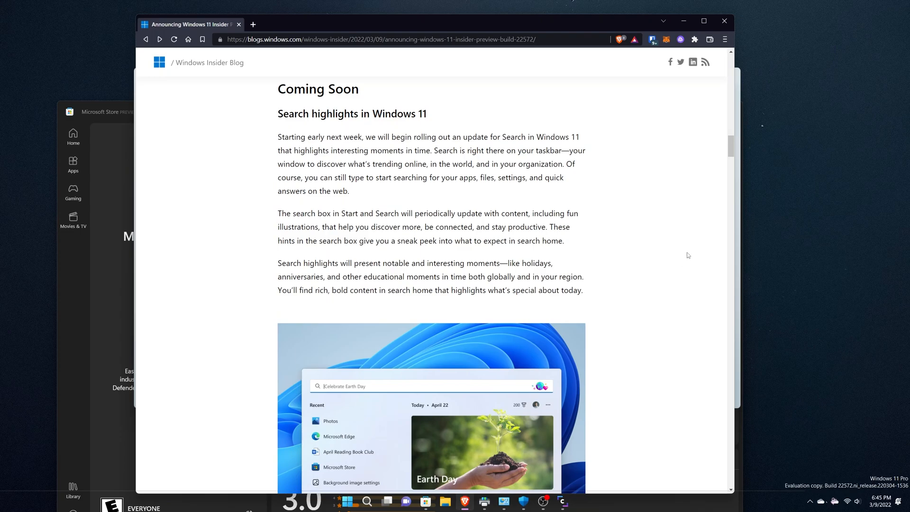
mouse_move(640, 239)
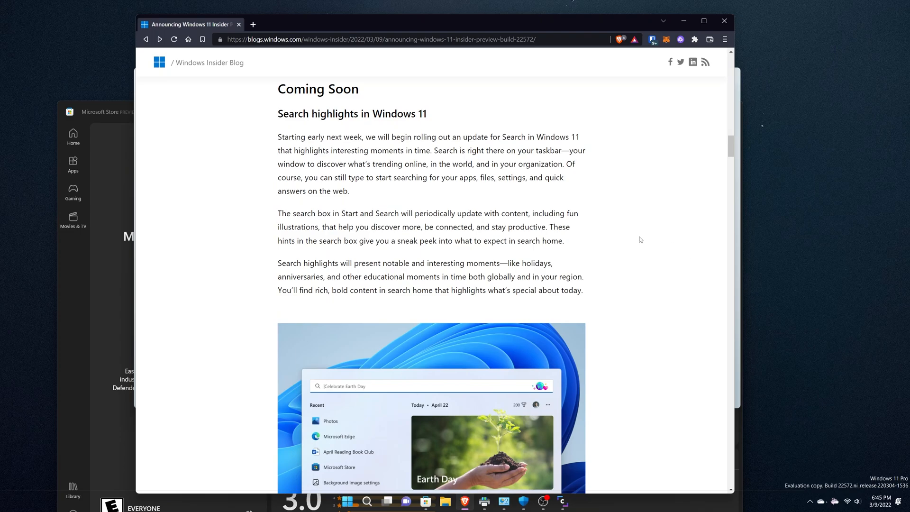
scroll(down, 3)
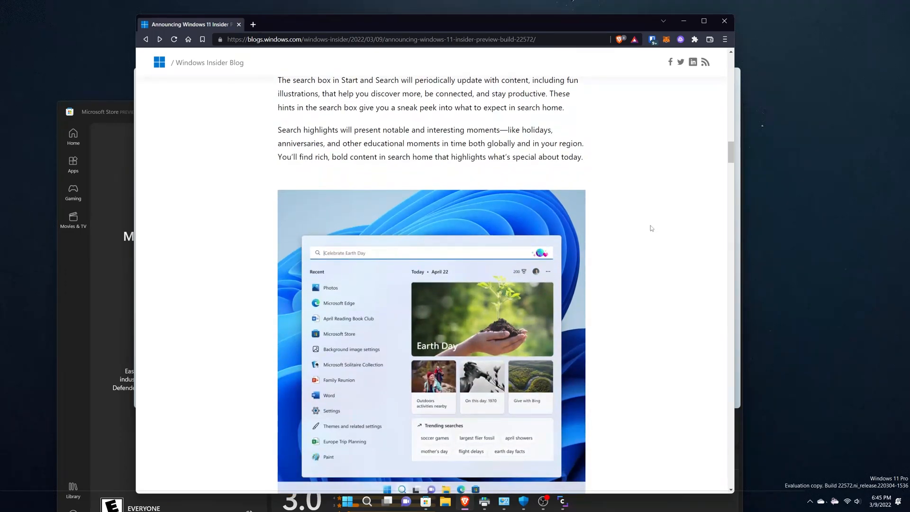
mouse_move(382, 460)
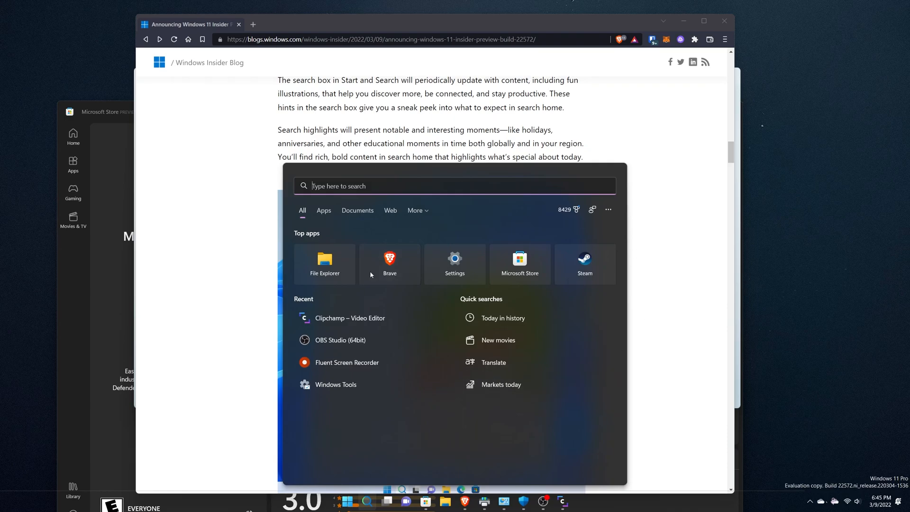
mouse_move(457, 287)
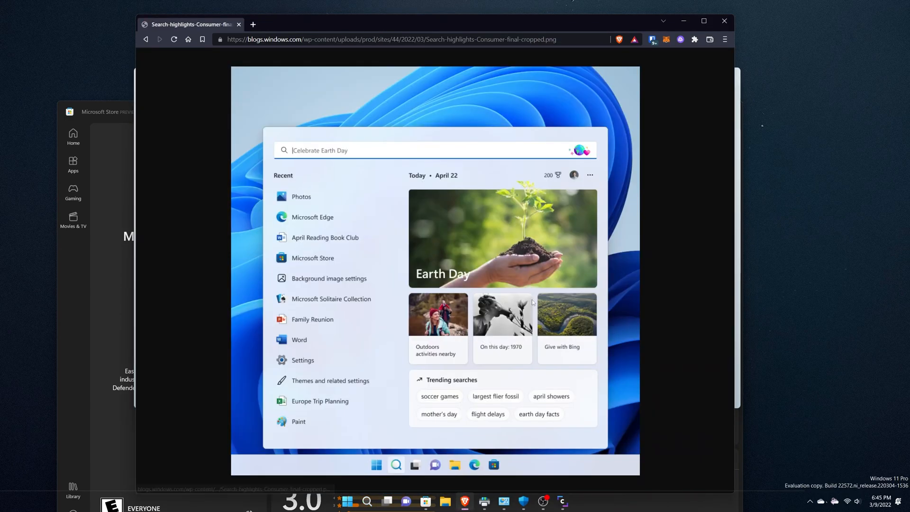
mouse_move(489, 303)
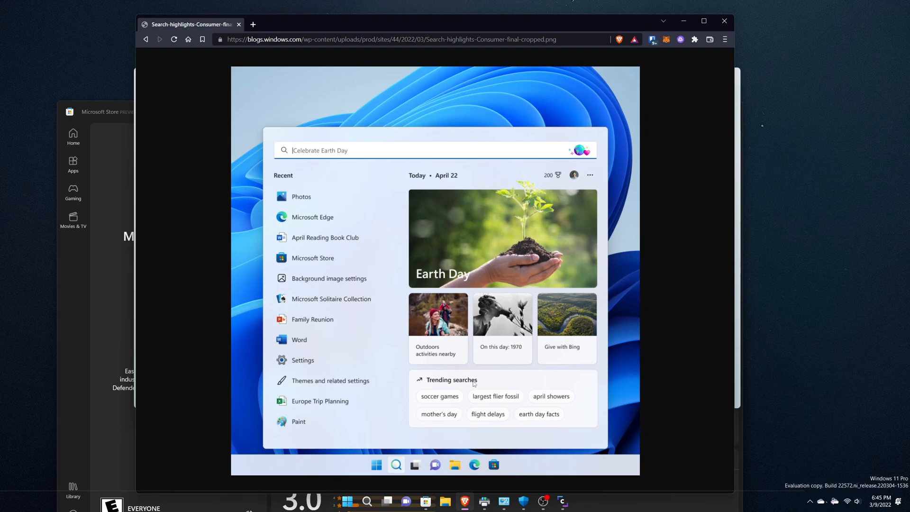
mouse_move(591, 178)
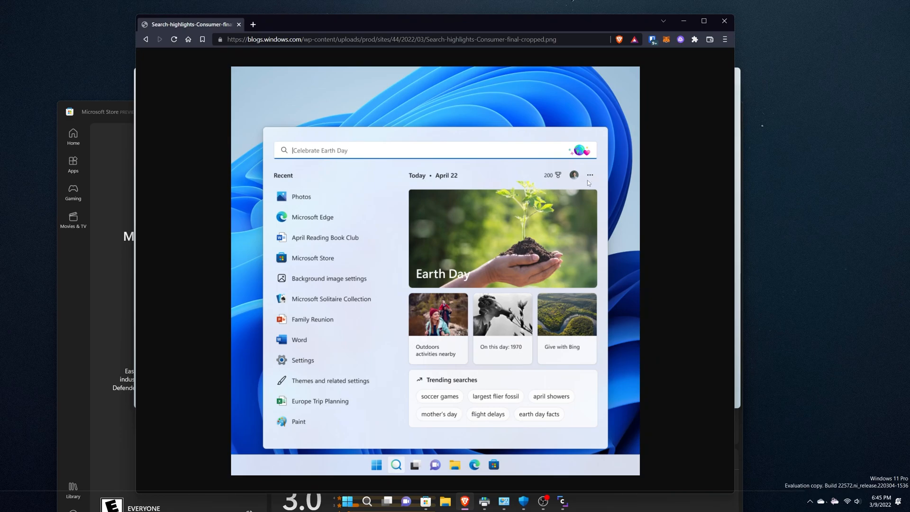
mouse_move(504, 234)
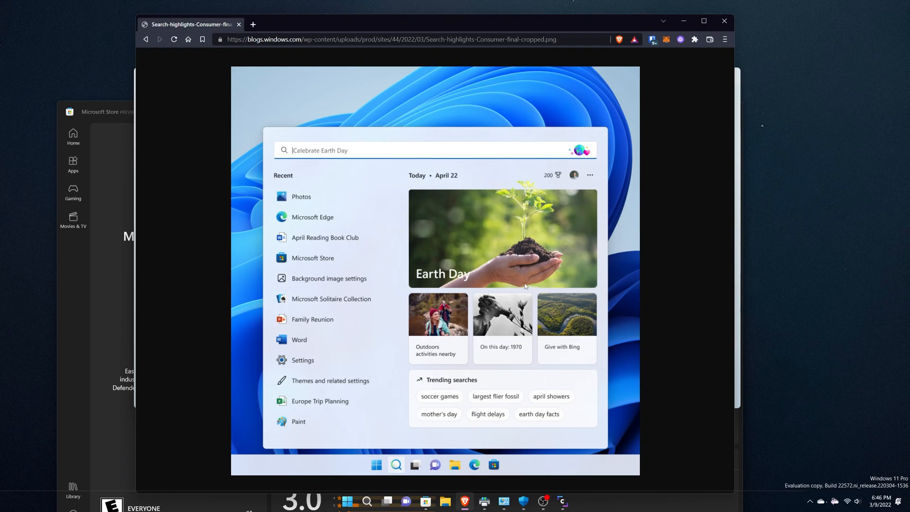
mouse_move(527, 399)
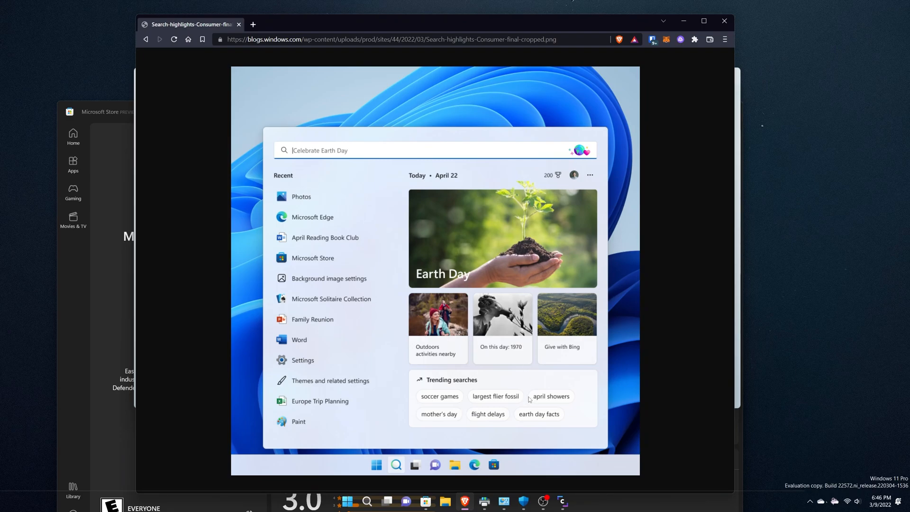
mouse_move(523, 382)
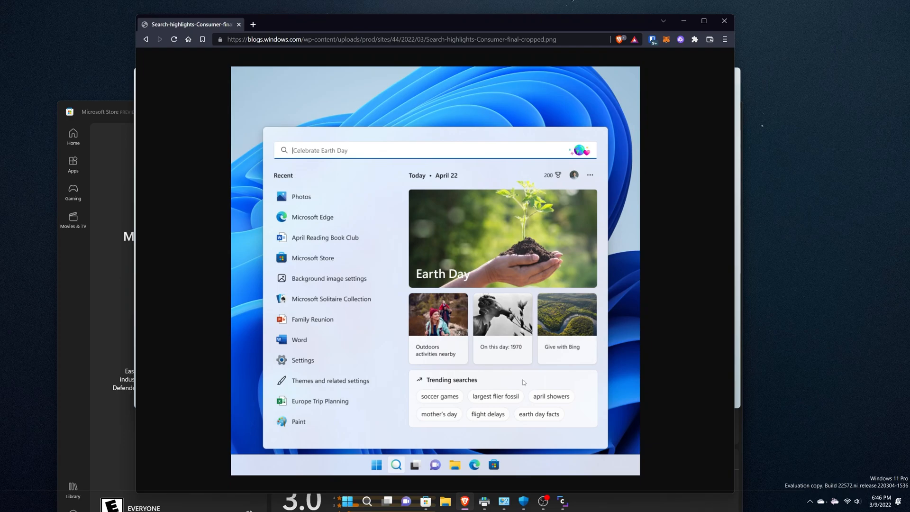
mouse_move(30, 473)
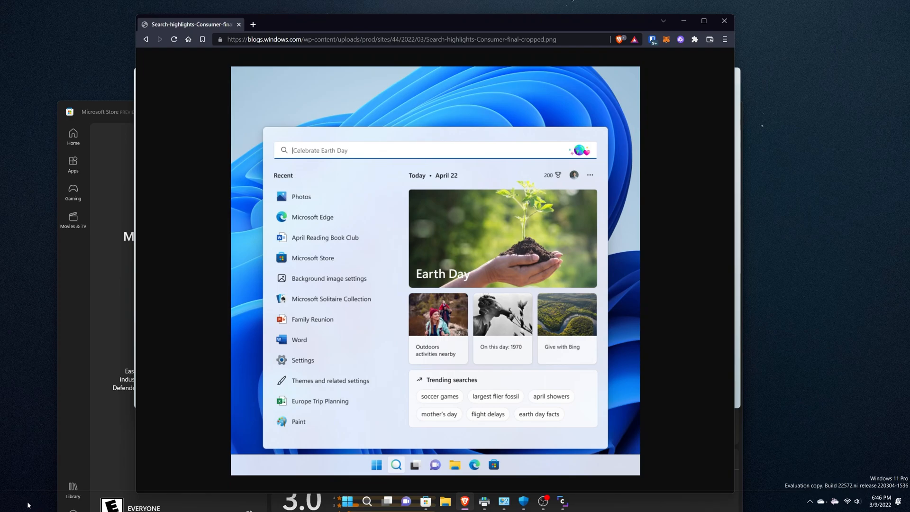
mouse_move(181, 431)
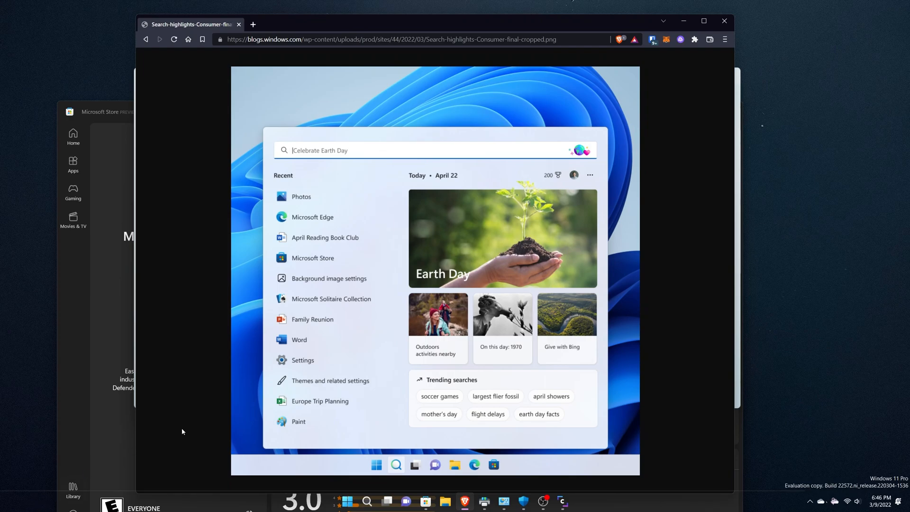
mouse_move(484, 325)
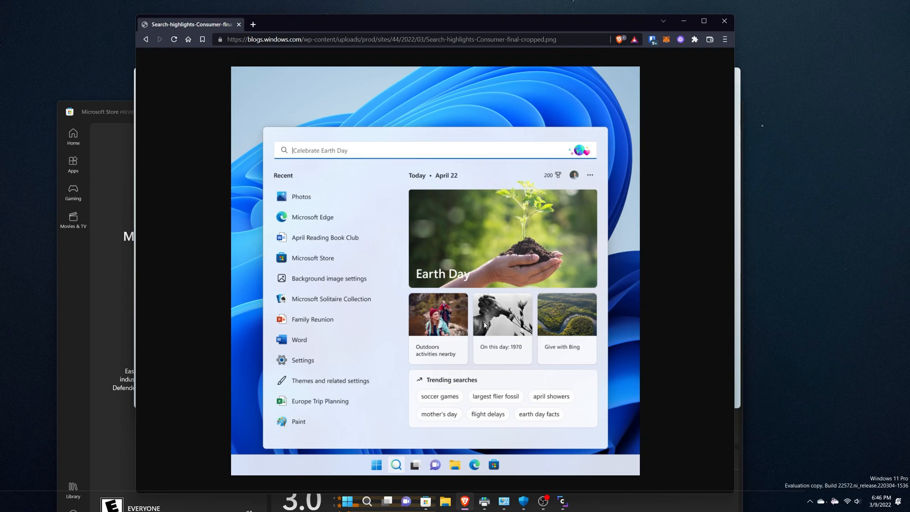
mouse_move(476, 259)
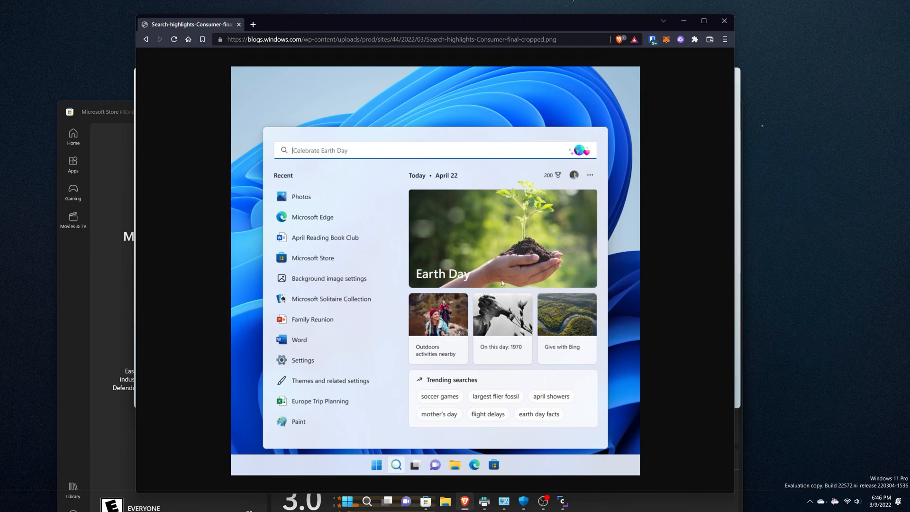
mouse_move(461, 283)
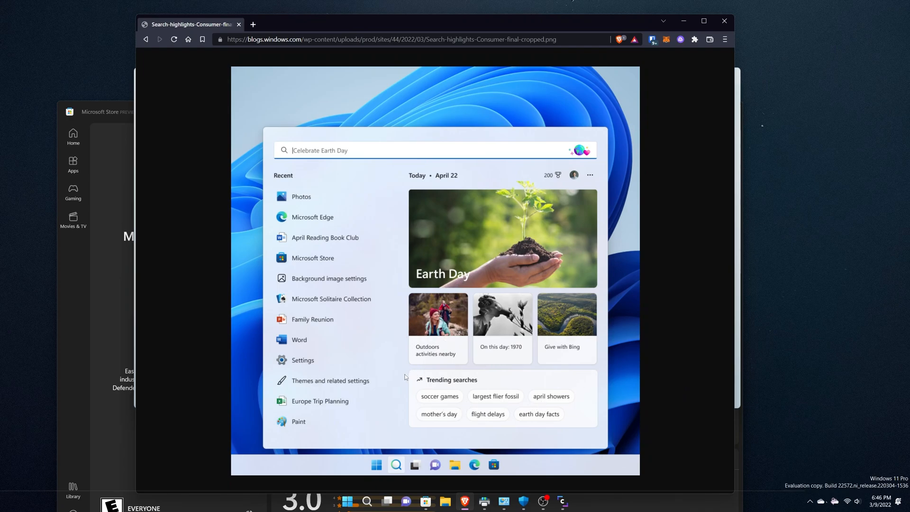
mouse_move(494, 365)
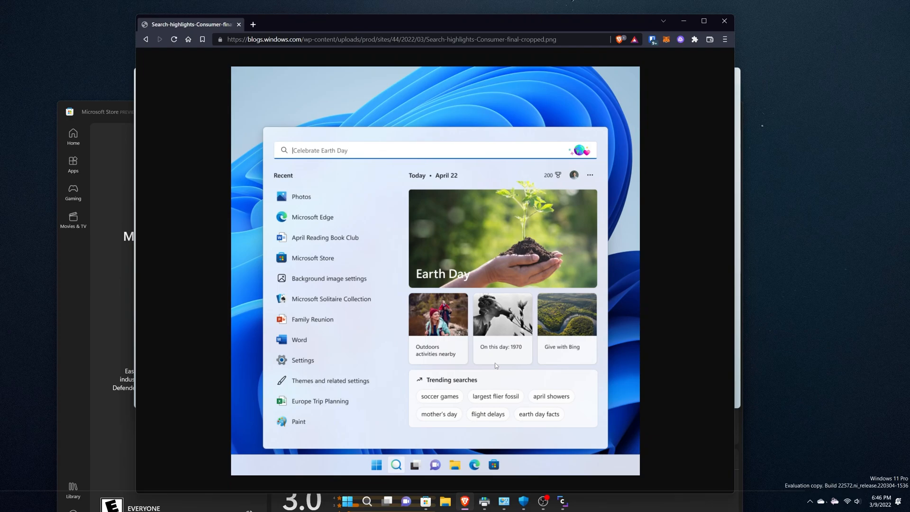
mouse_move(498, 336)
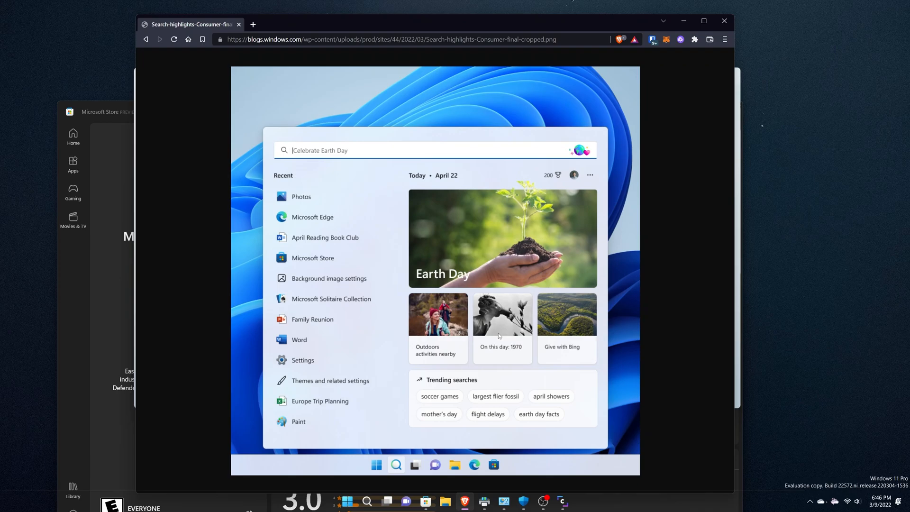
mouse_move(682, 327)
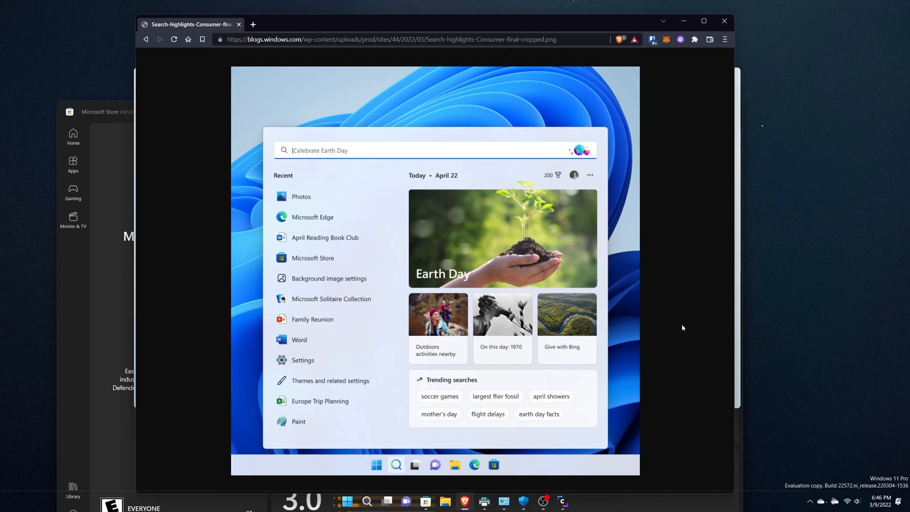
mouse_move(474, 421)
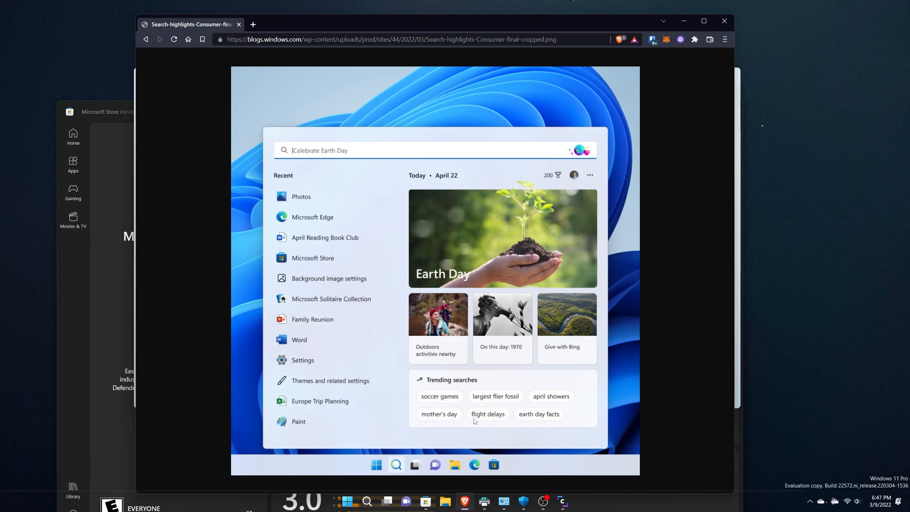
mouse_move(525, 260)
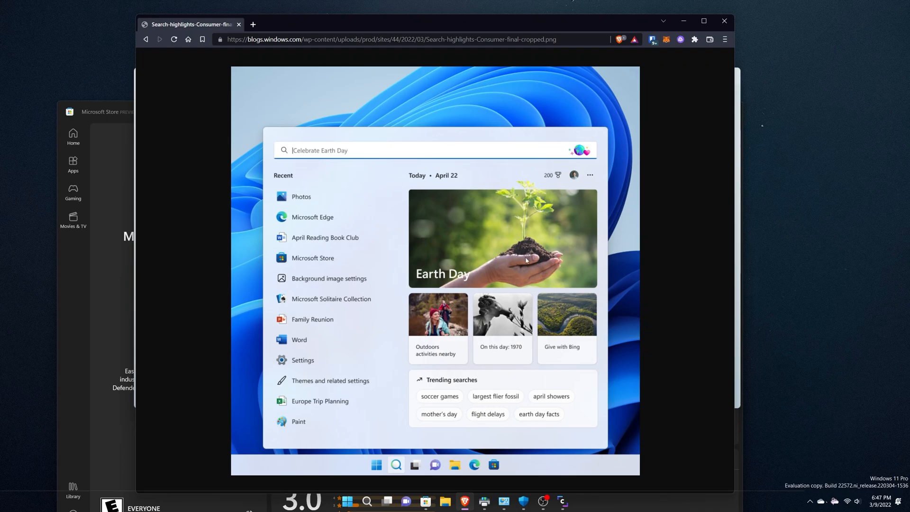
mouse_move(515, 253)
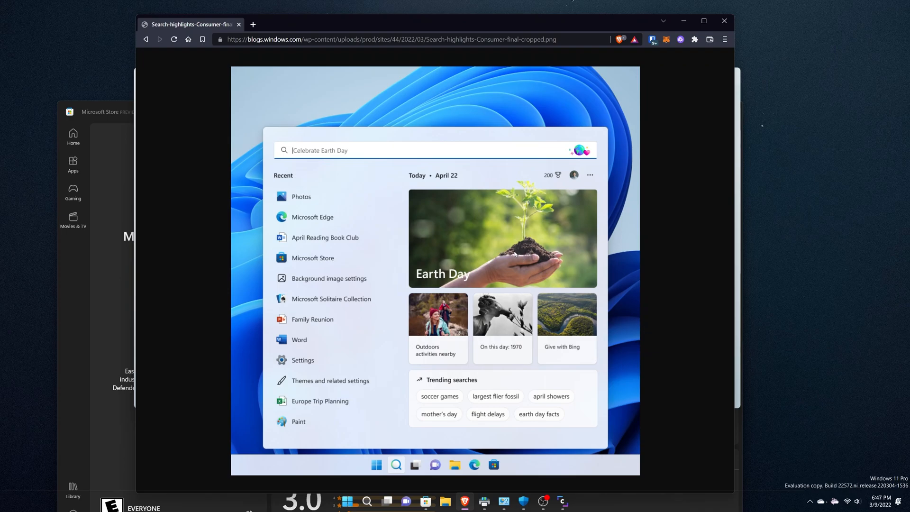
mouse_move(492, 251)
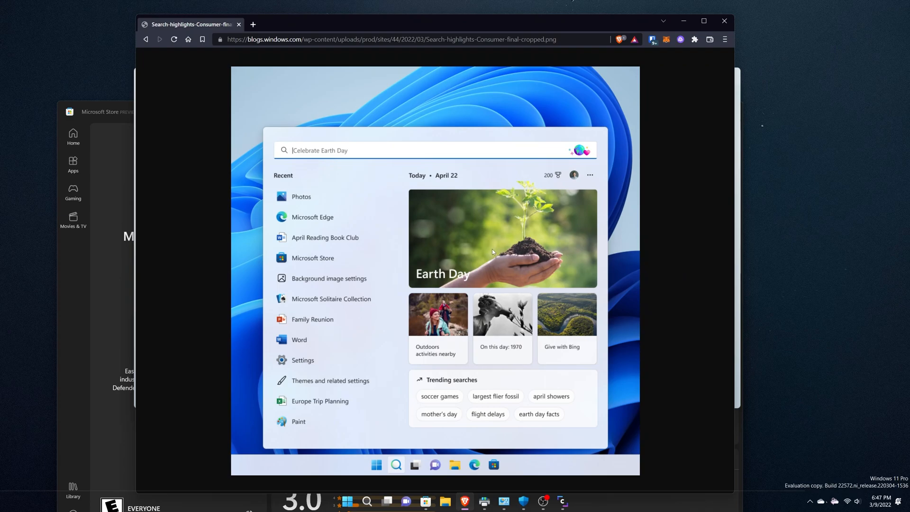
mouse_move(504, 262)
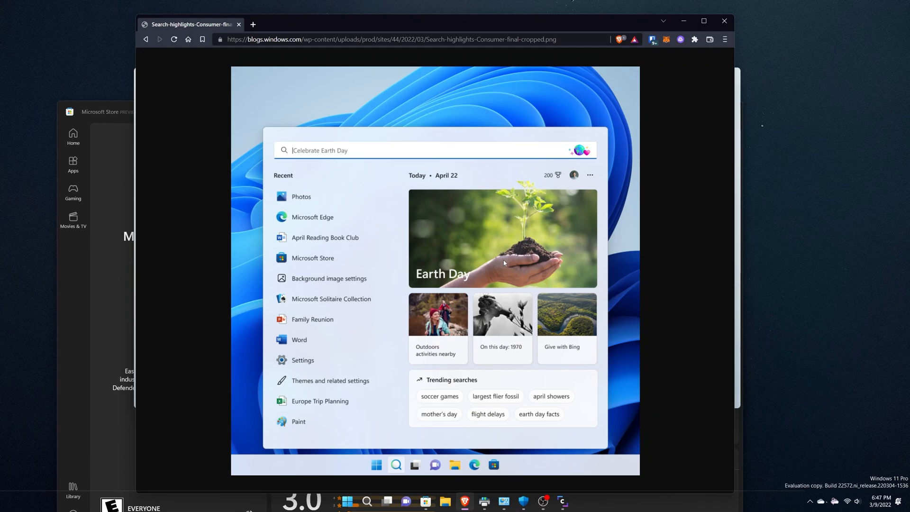
mouse_move(671, 228)
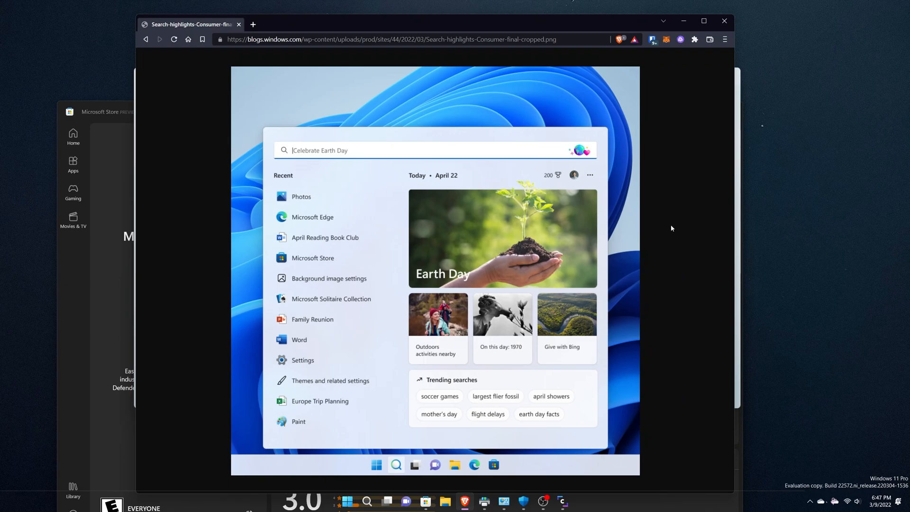
mouse_move(659, 243)
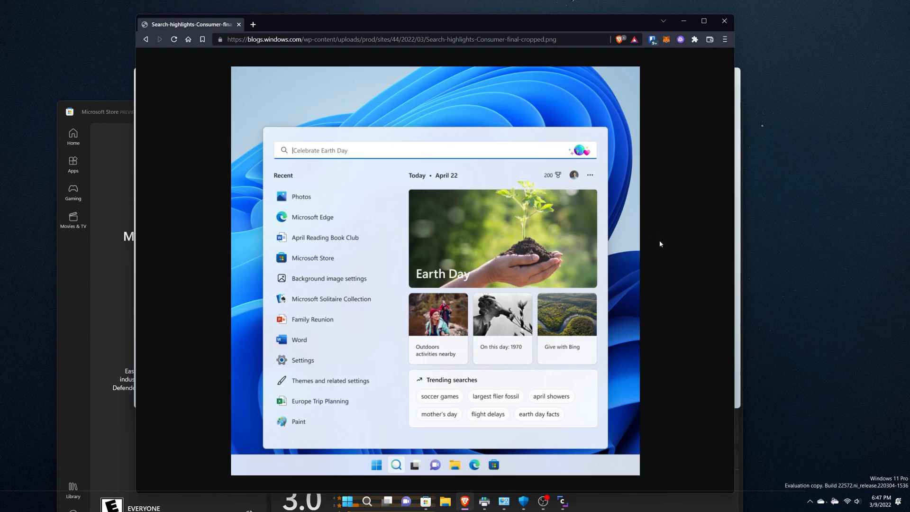
mouse_move(553, 269)
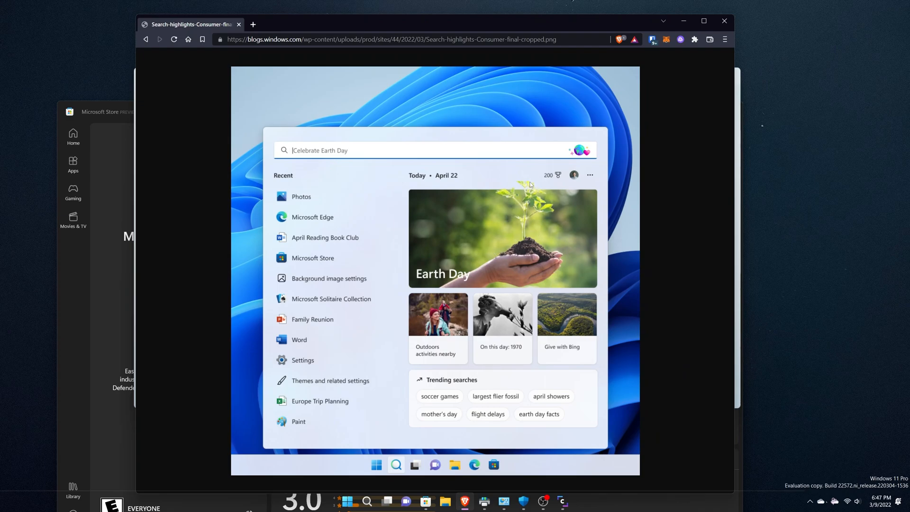
mouse_move(500, 193)
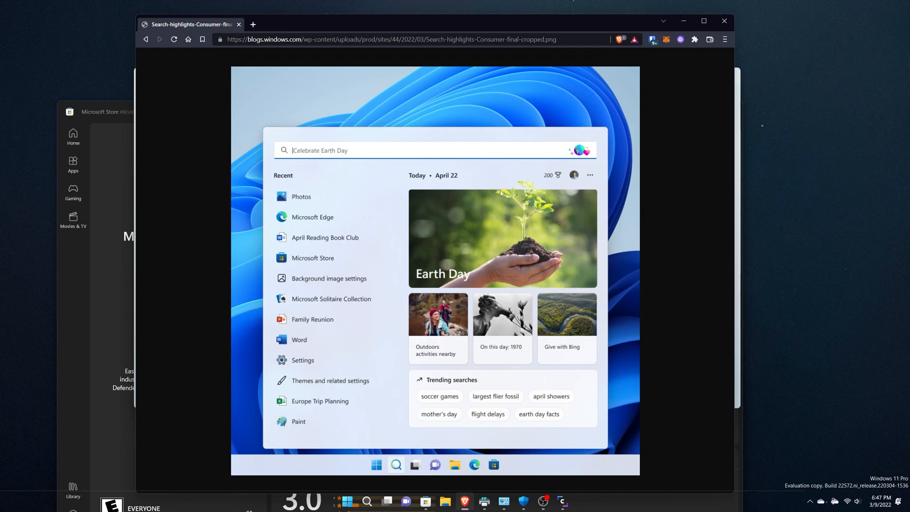
mouse_move(530, 207)
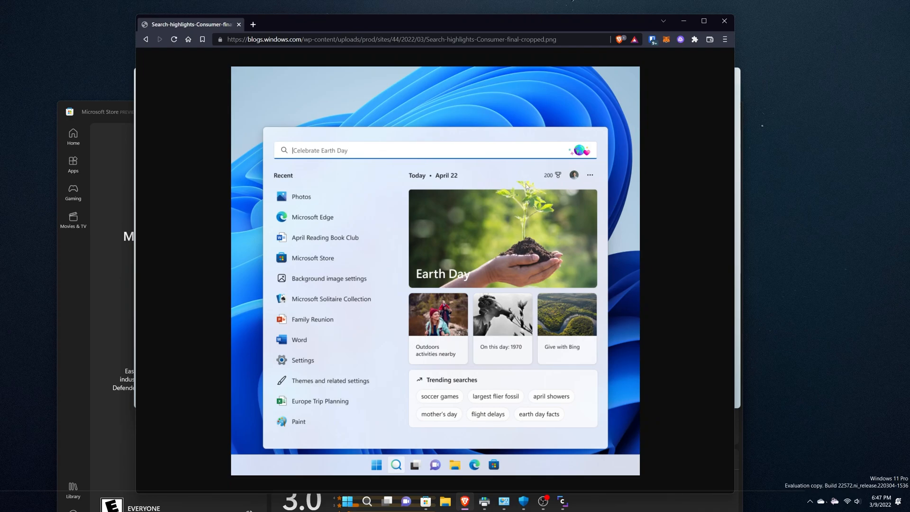
mouse_move(476, 198)
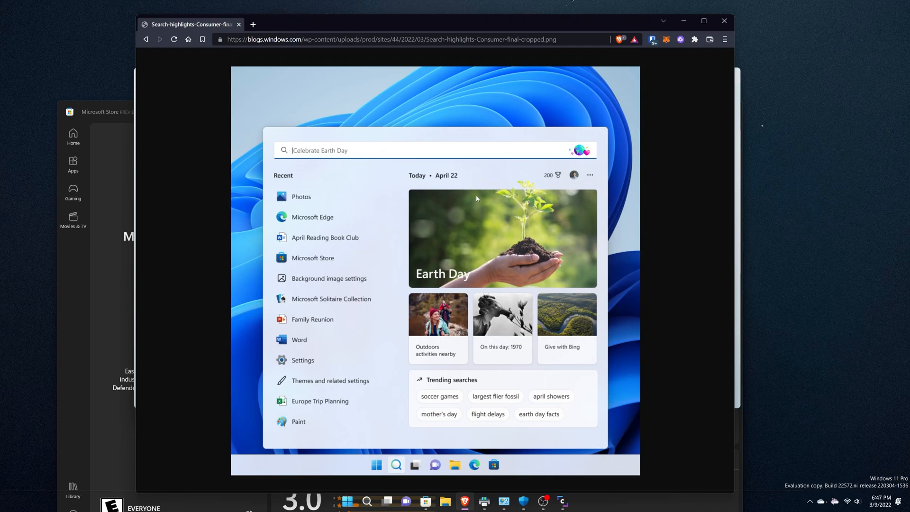
mouse_move(492, 192)
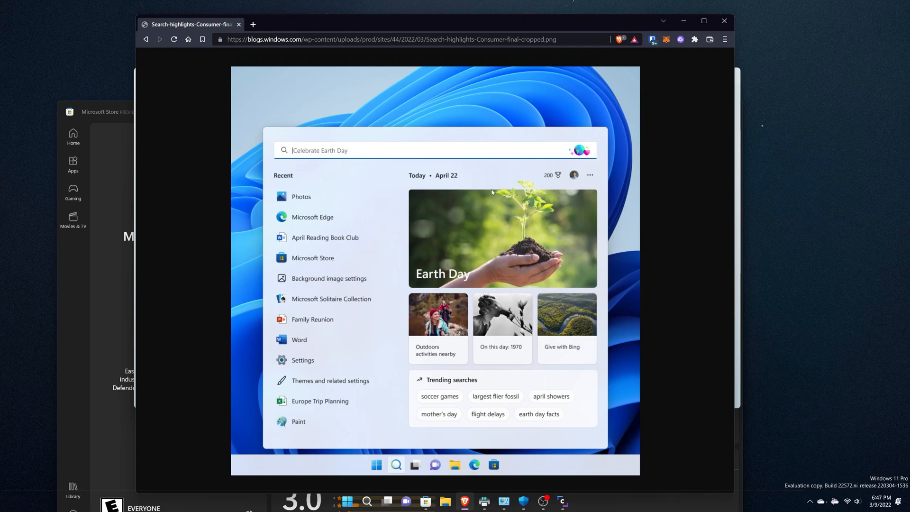
mouse_move(495, 212)
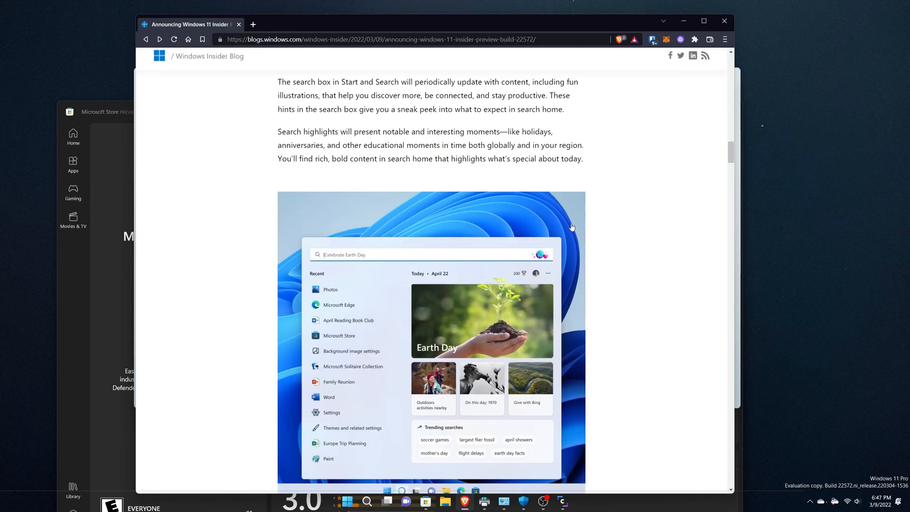
Scroll past the Contoso organization search image to the Changes and Improvements heading
scroll(down, 3)
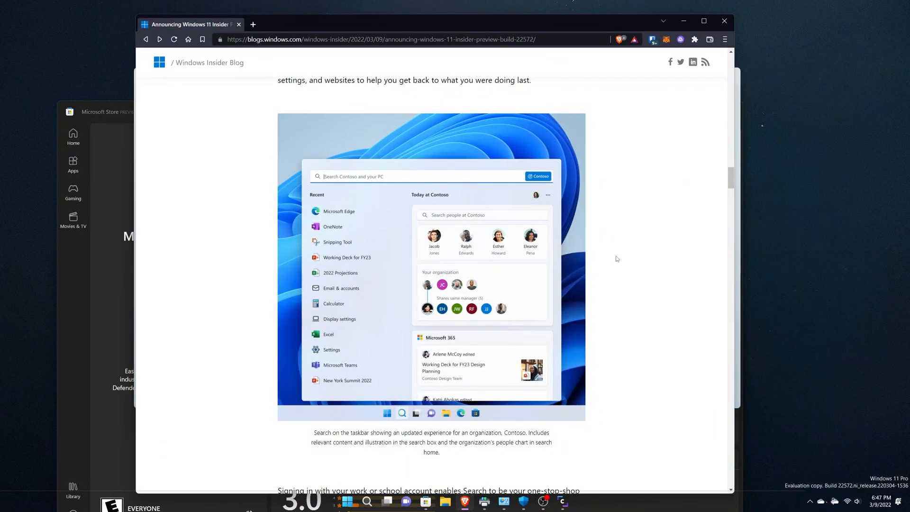
mouse_move(519, 265)
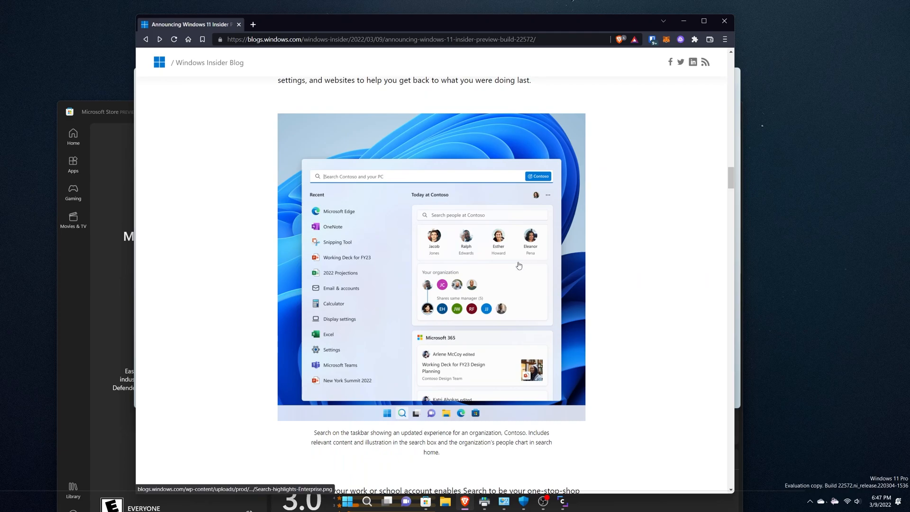
mouse_move(451, 224)
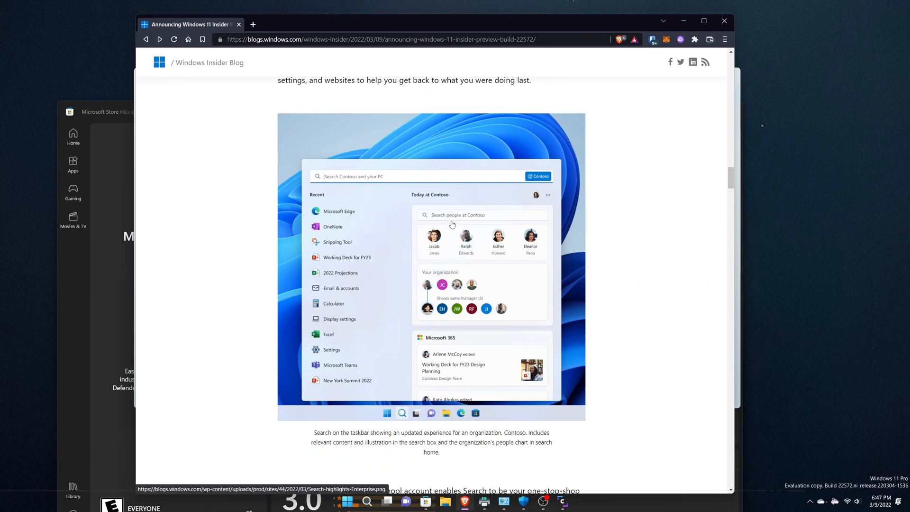
mouse_move(441, 235)
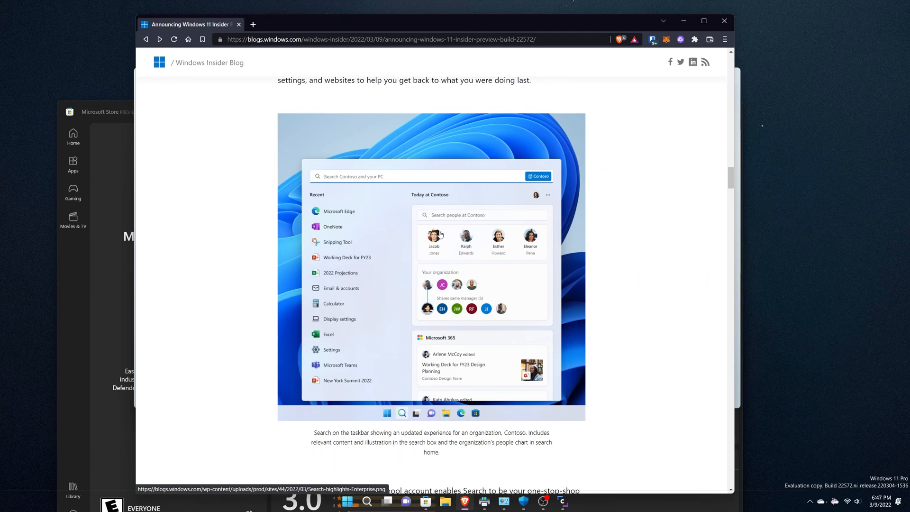
mouse_move(434, 253)
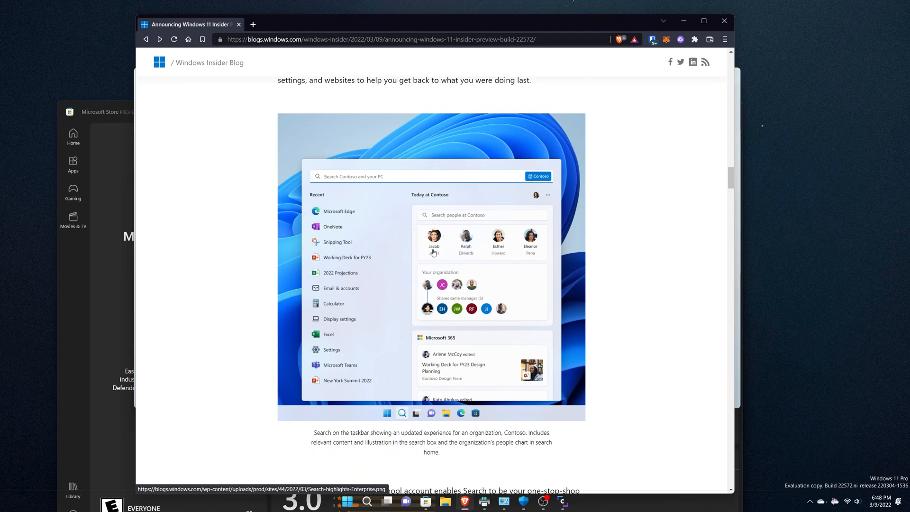
mouse_move(531, 266)
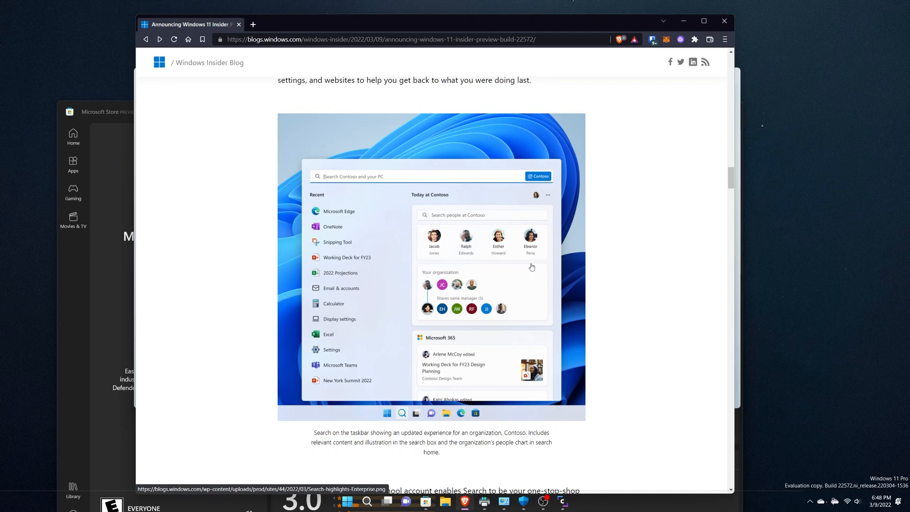
mouse_move(551, 308)
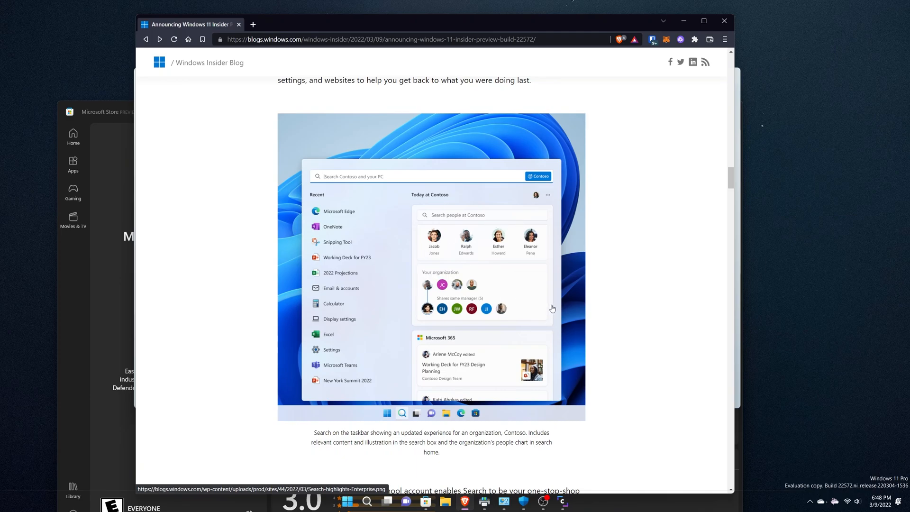
mouse_move(530, 310)
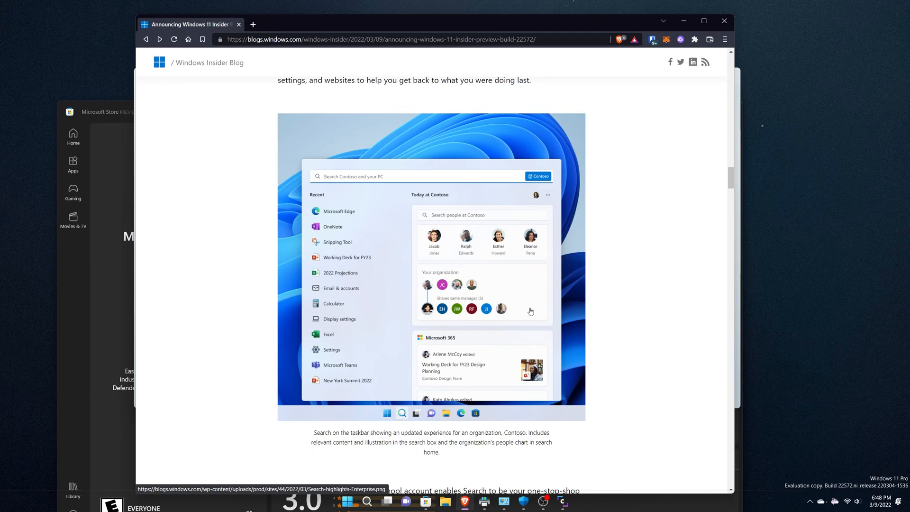
scroll(down, 3)
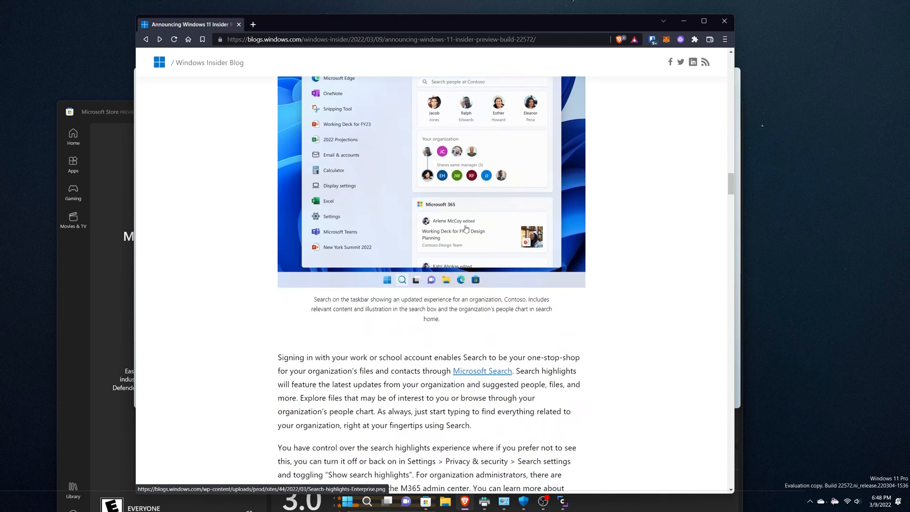
scroll(up, 3)
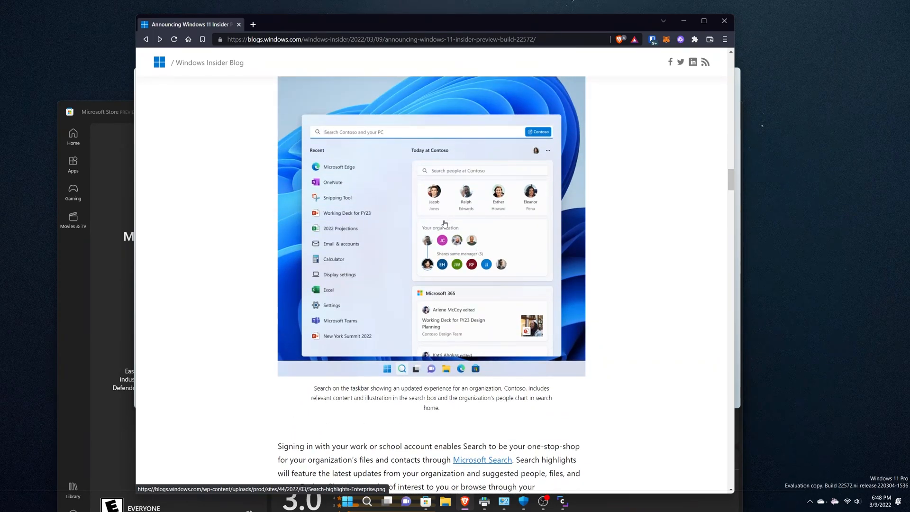
scroll(down, 3)
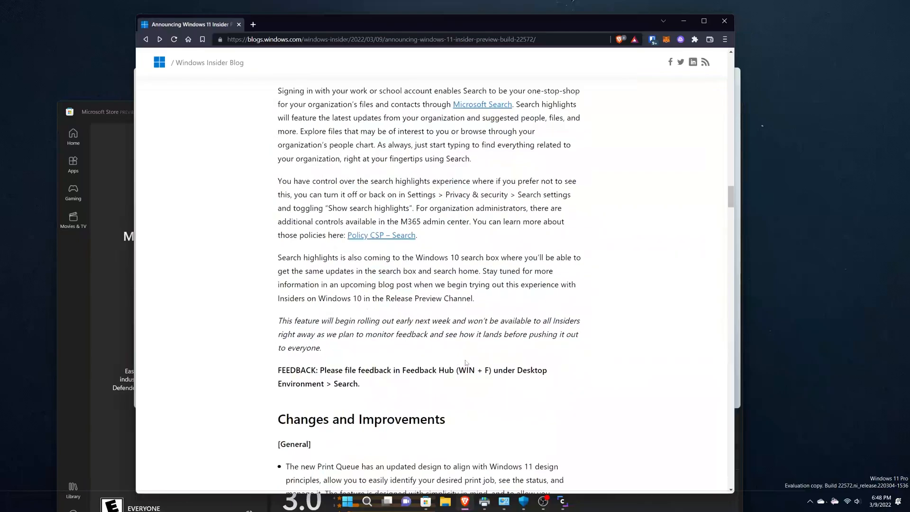
scroll(down, 3)
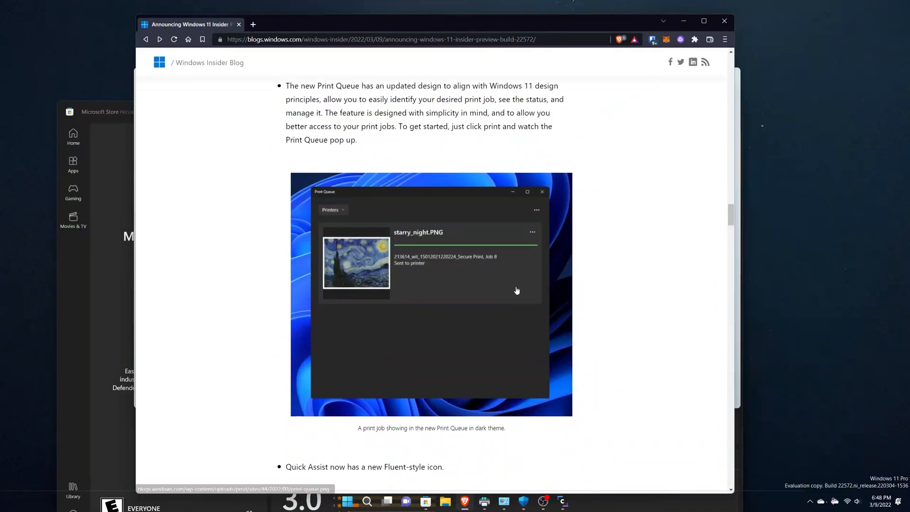
scroll(down, 3)
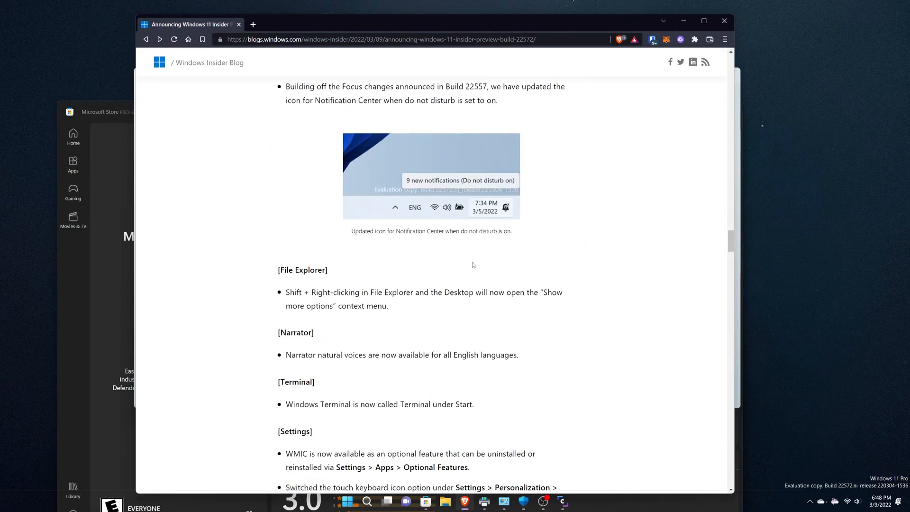
scroll(up, 3)
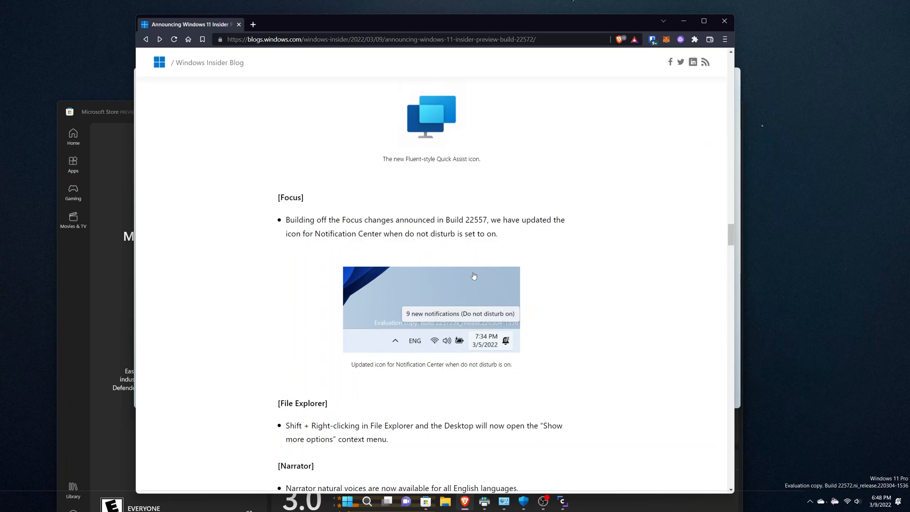
mouse_move(476, 283)
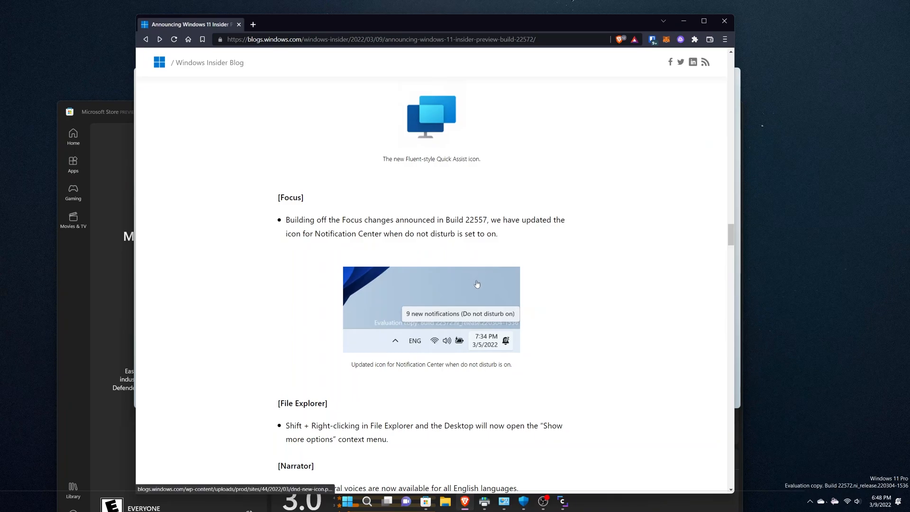
mouse_move(625, 362)
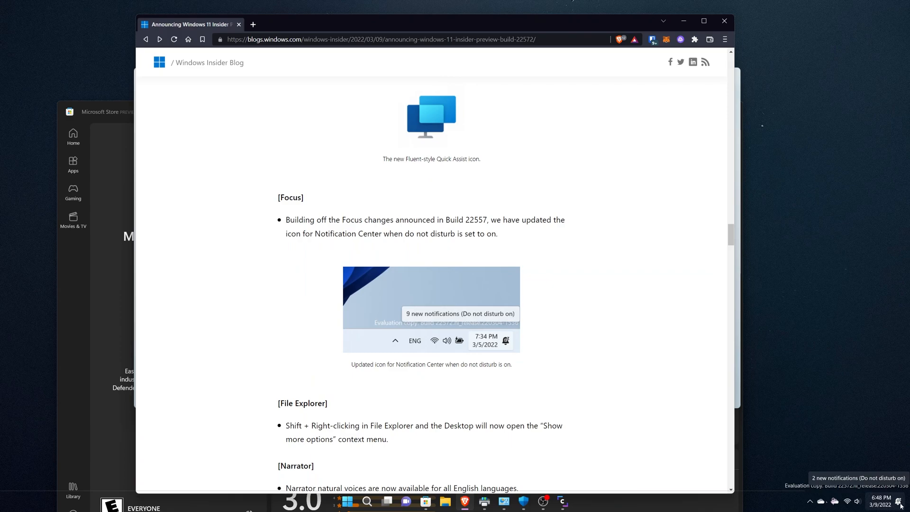
mouse_move(556, 359)
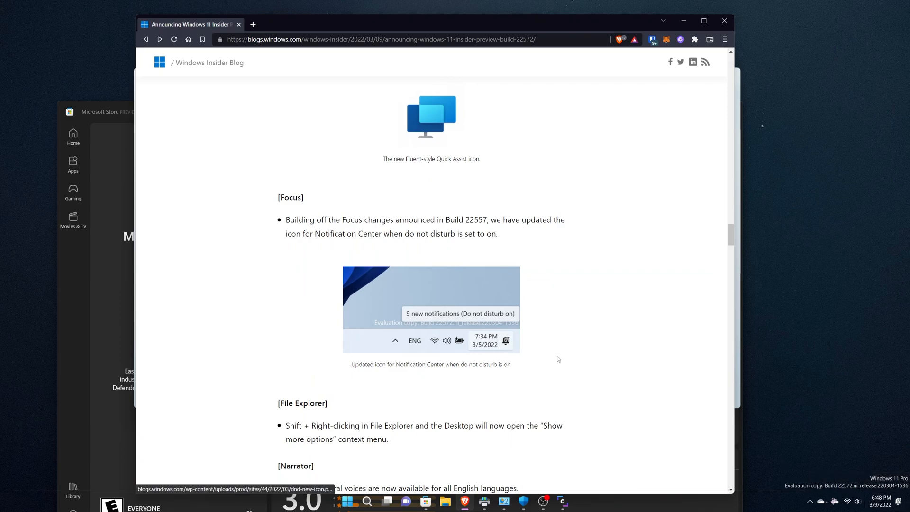
Scroll past the File Explorer, Narrator, Terminal and Settings changes to the Windows Sandbox icon
scroll(up, 3)
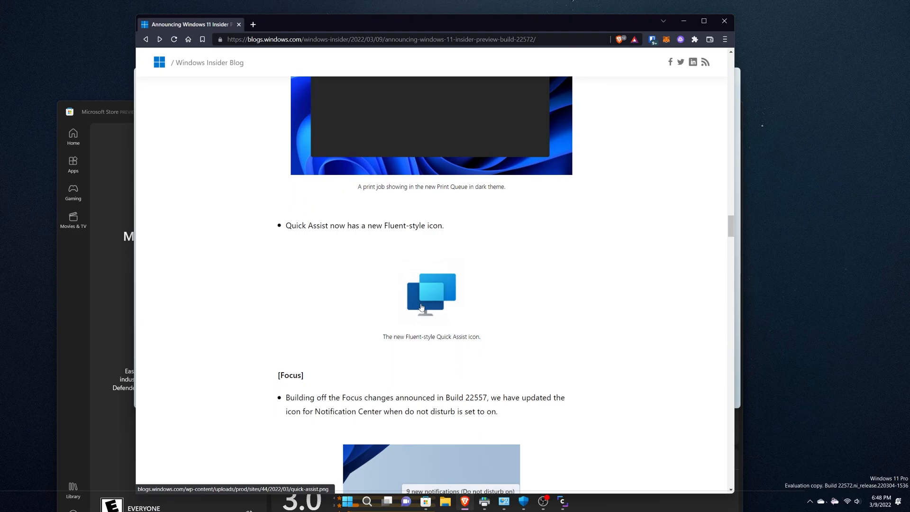
scroll(down, 3)
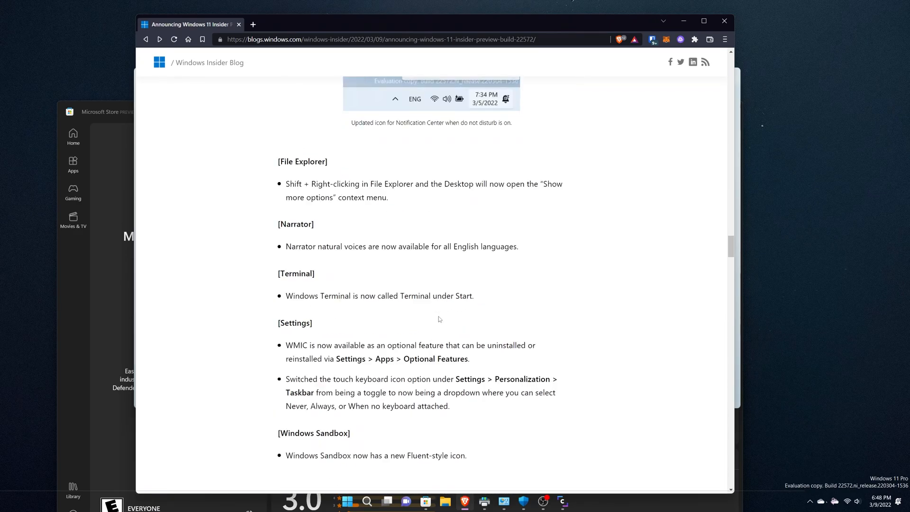
scroll(down, 3)
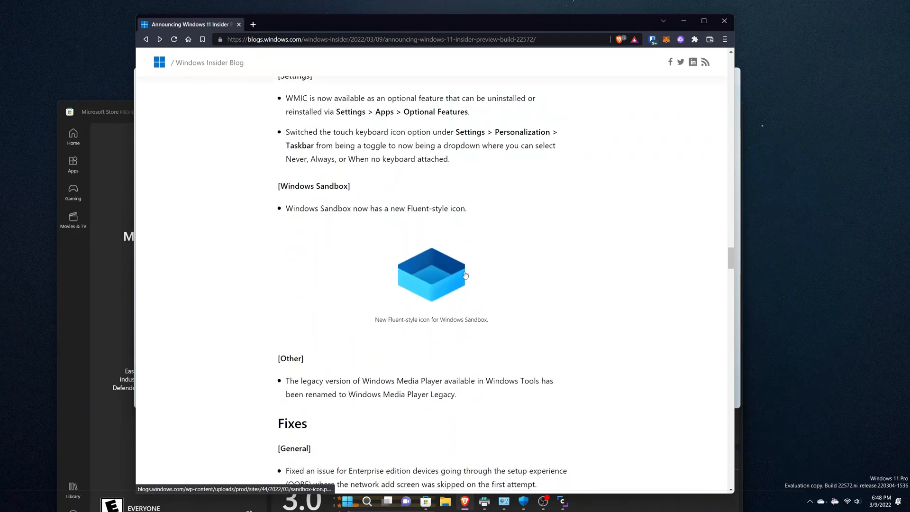
mouse_move(458, 281)
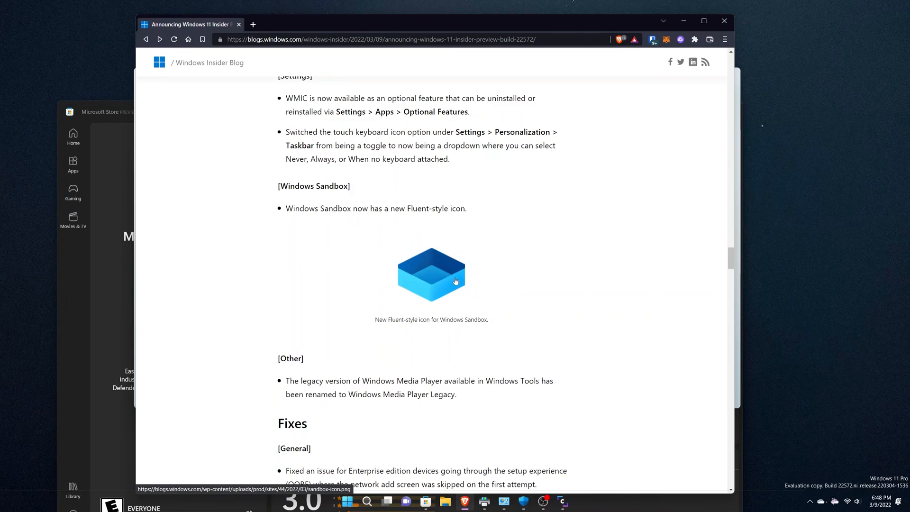
mouse_move(450, 284)
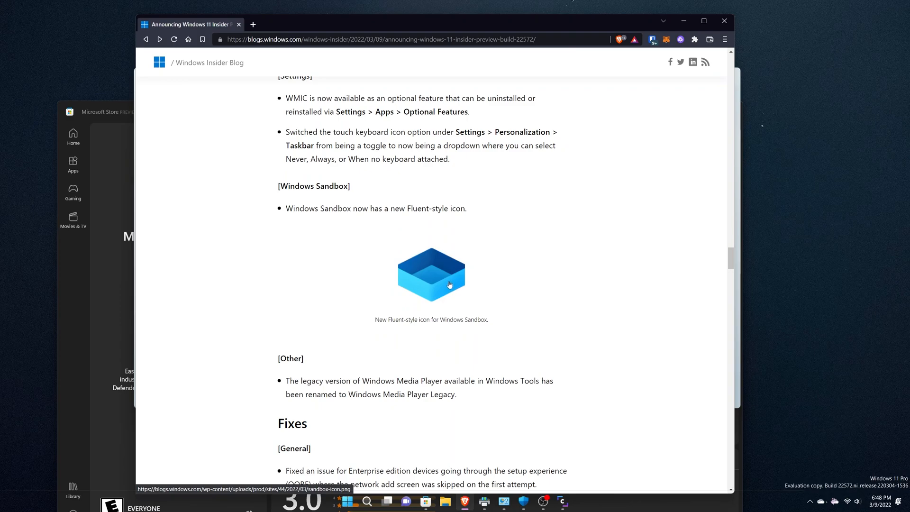
mouse_move(441, 295)
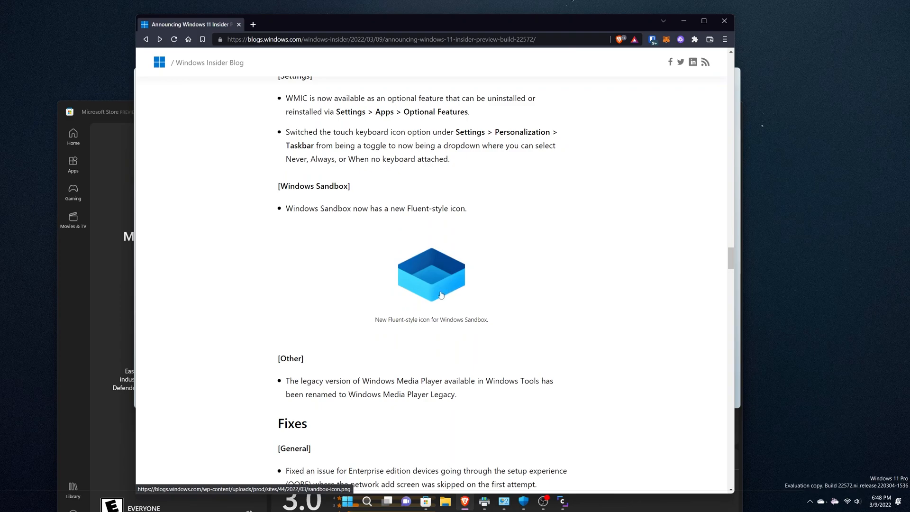
mouse_move(435, 292)
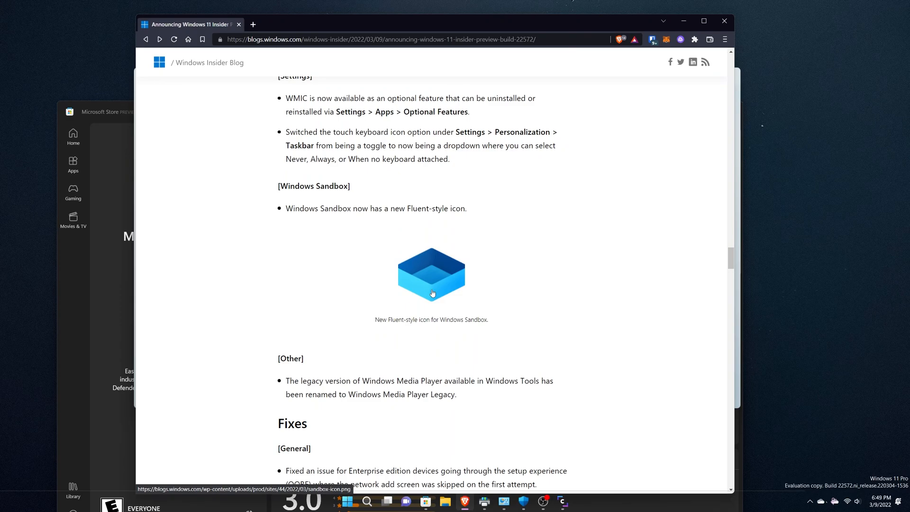
mouse_move(432, 289)
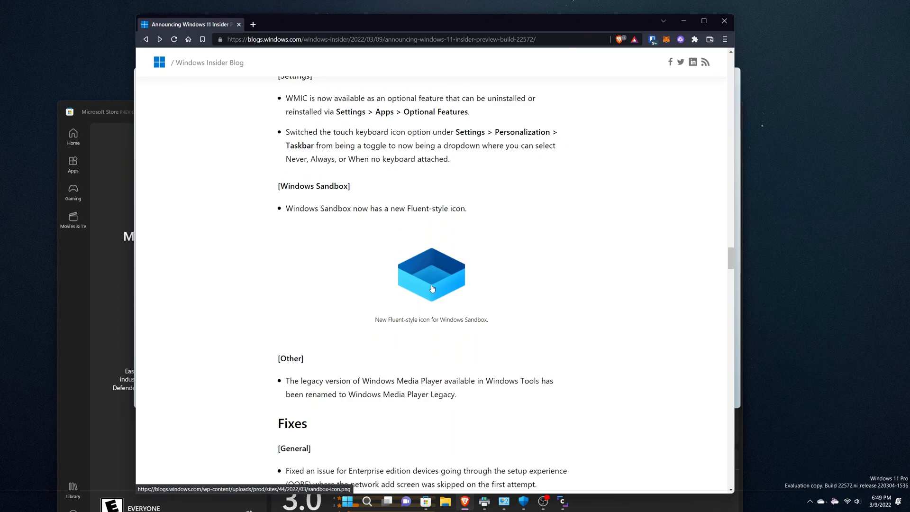
mouse_move(460, 352)
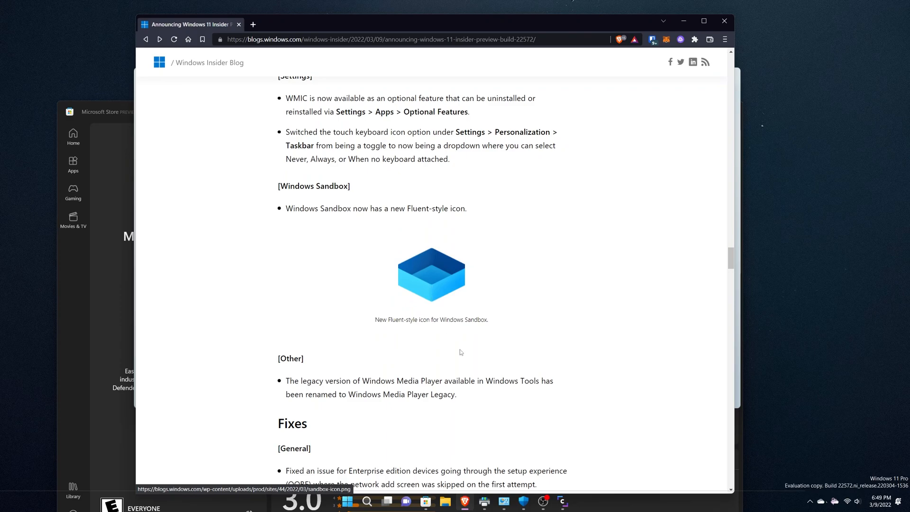
Read the Fixes list, test the Start button right-click menu fix, and continue to Defender
scroll(down, 3)
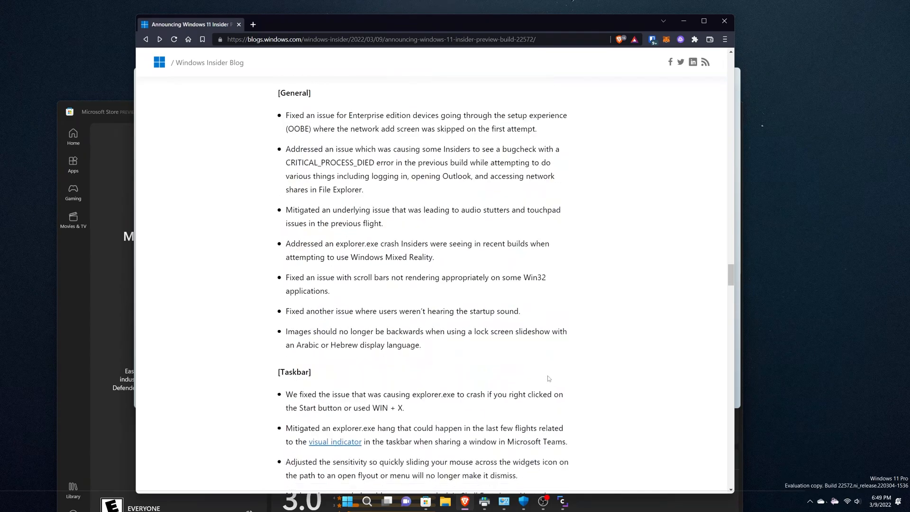
mouse_move(349, 274)
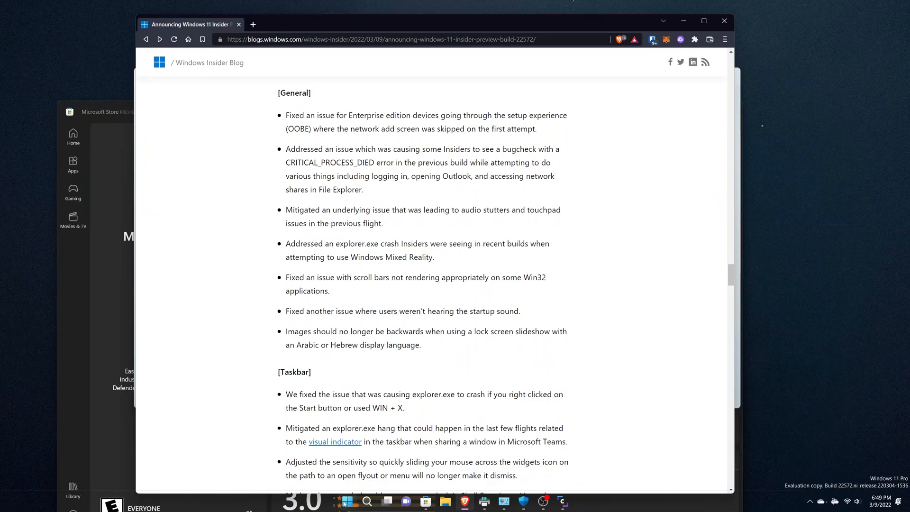
mouse_move(346, 501)
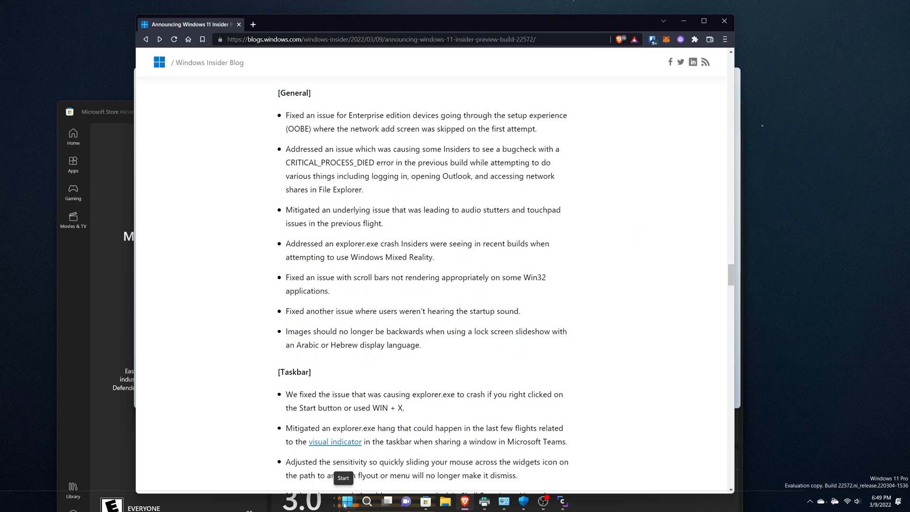
right_click(346, 501)
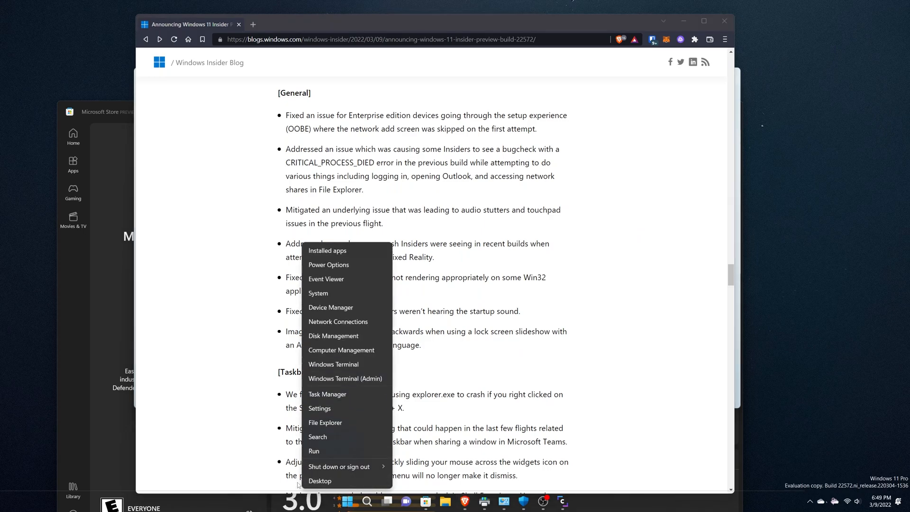
mouse_move(248, 380)
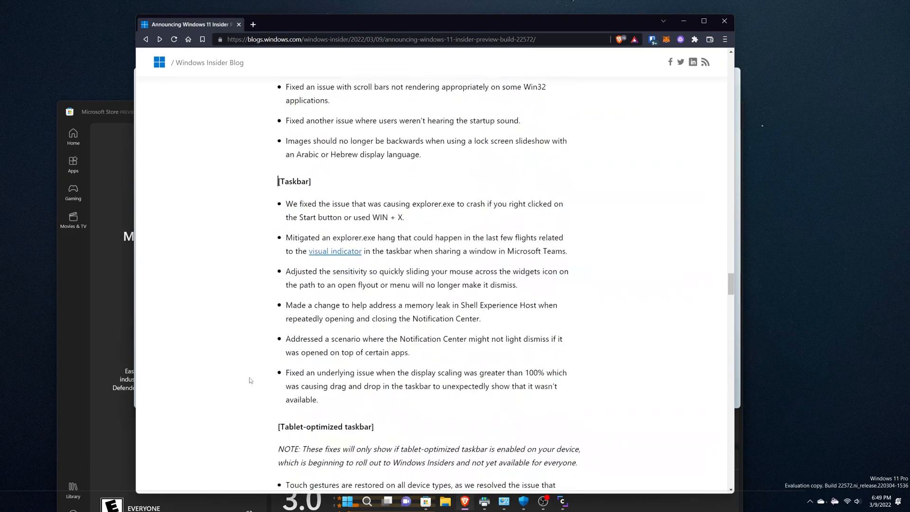
scroll(down, 3)
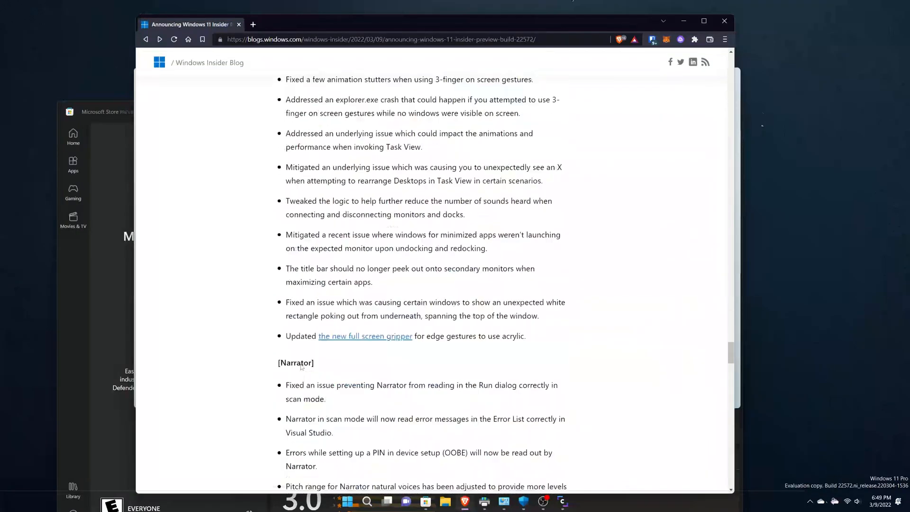
scroll(down, 3)
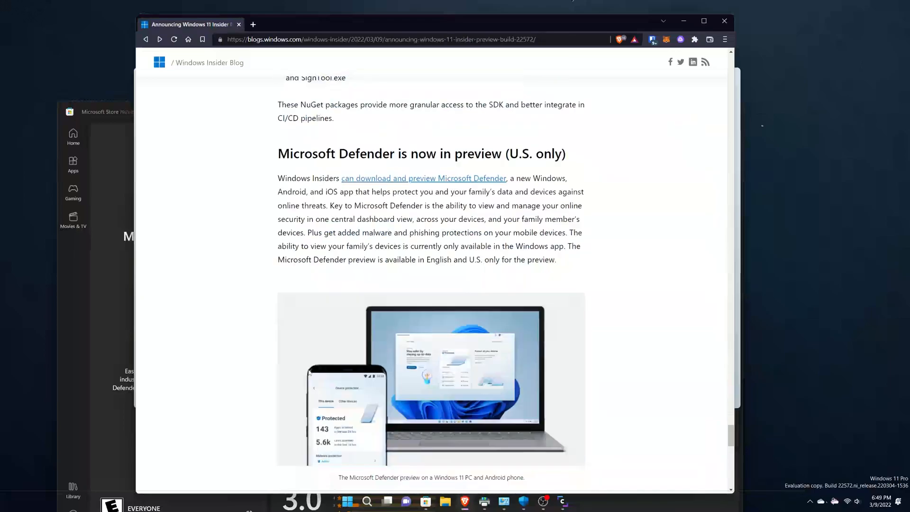
Scroll to the Defender screenshot and the March 2022 Bug Bash announcement
scroll(down, 3)
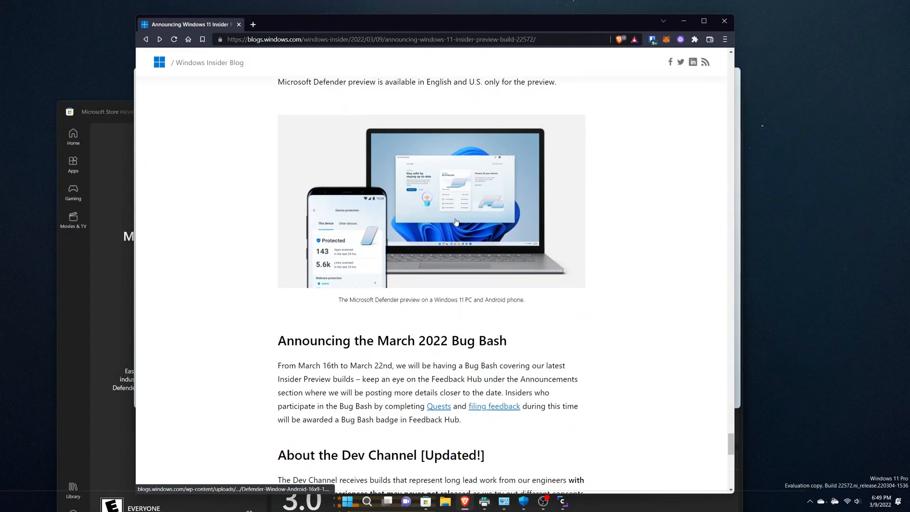
mouse_move(431, 233)
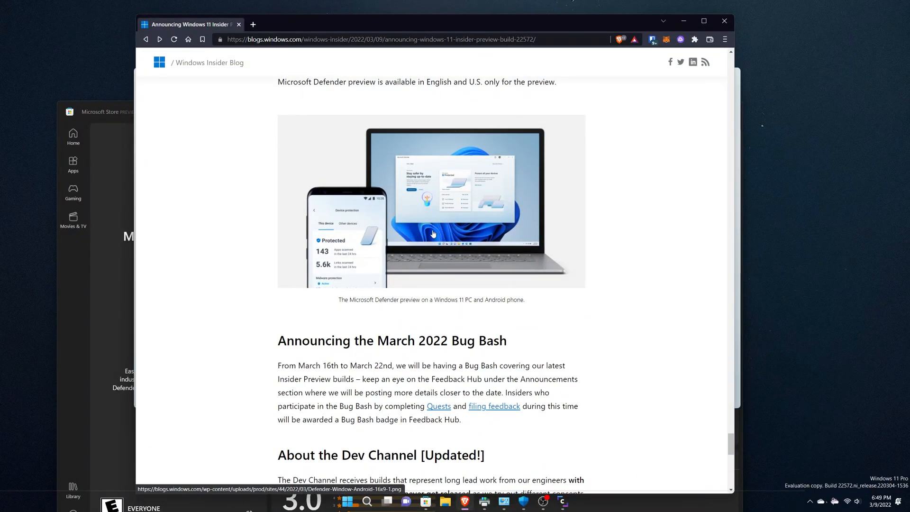
mouse_move(456, 300)
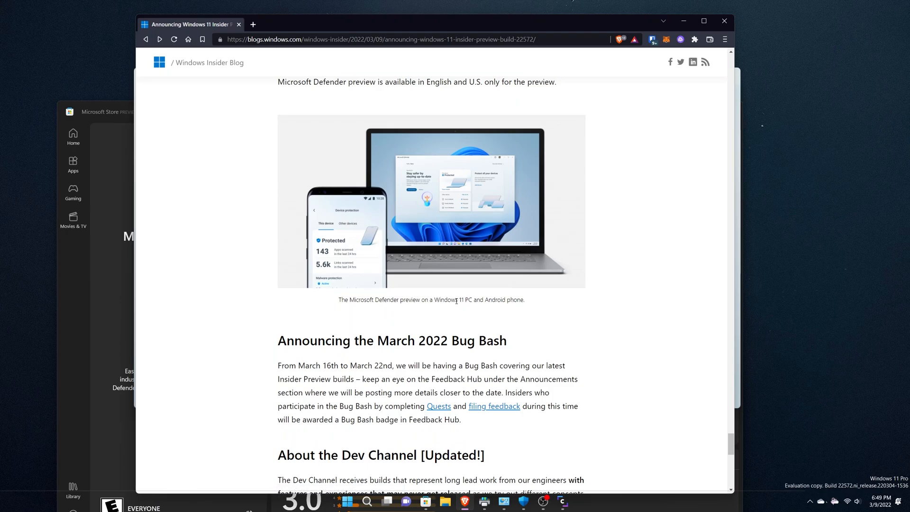
mouse_move(347, 215)
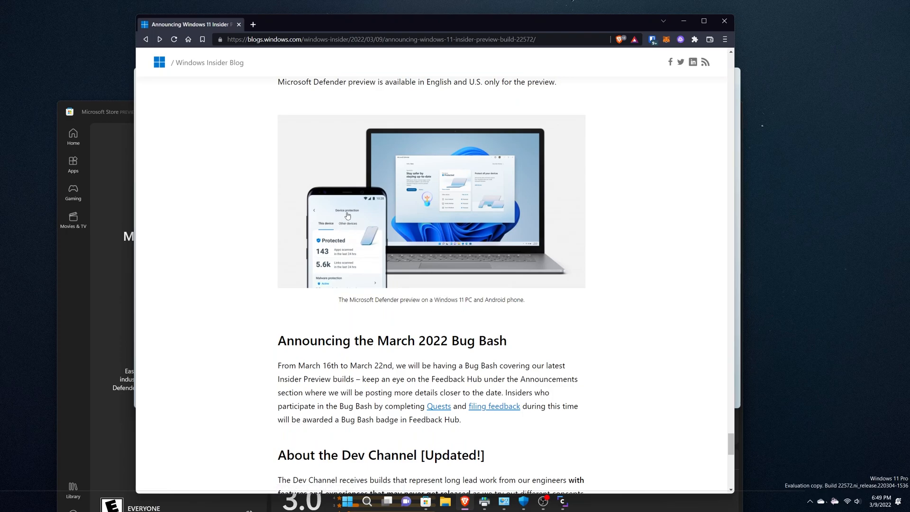
mouse_move(431, 289)
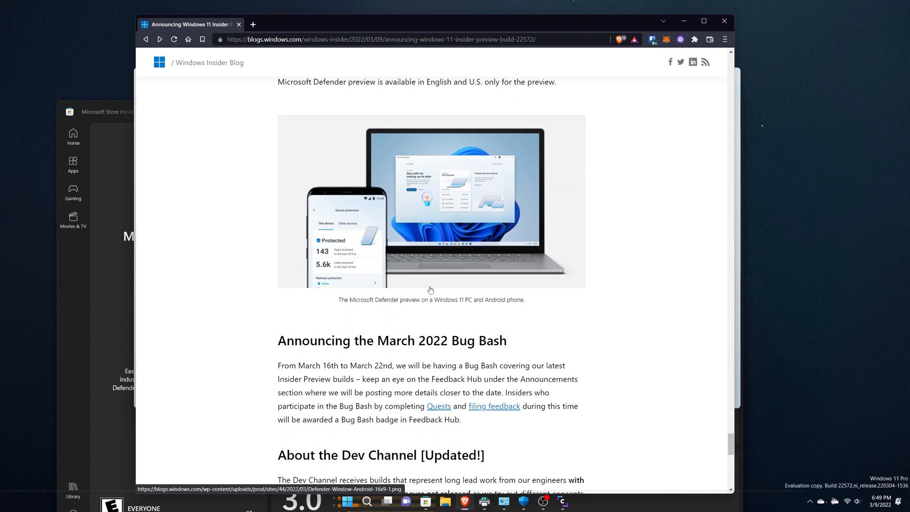
mouse_move(469, 297)
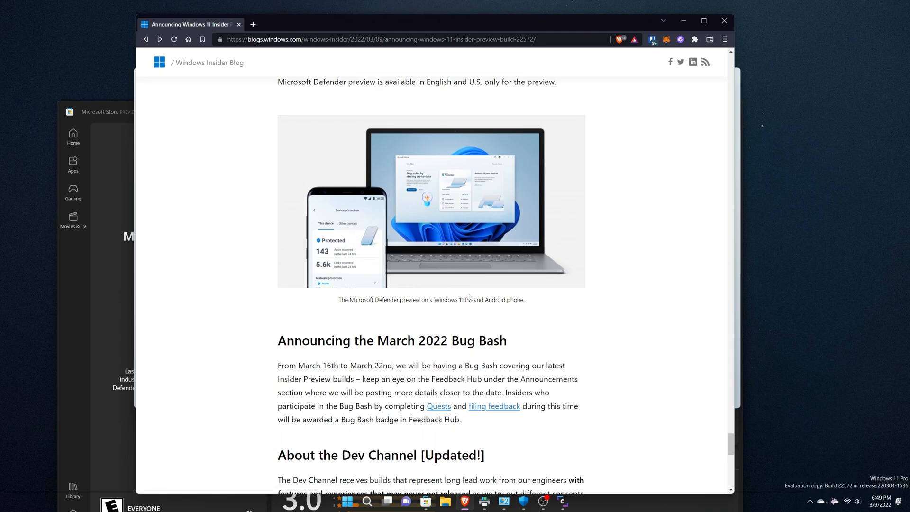